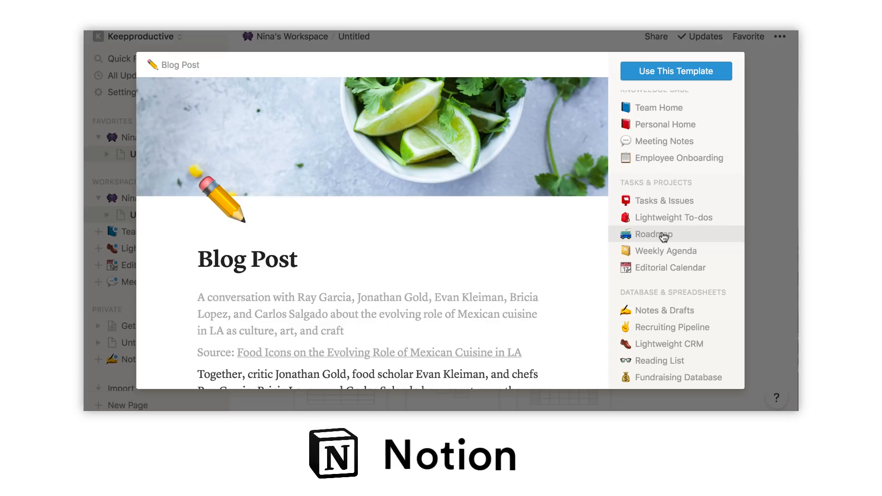
- Create a new Roadmap page in Nina's Workspace from the Roadmap template
click(654, 235)
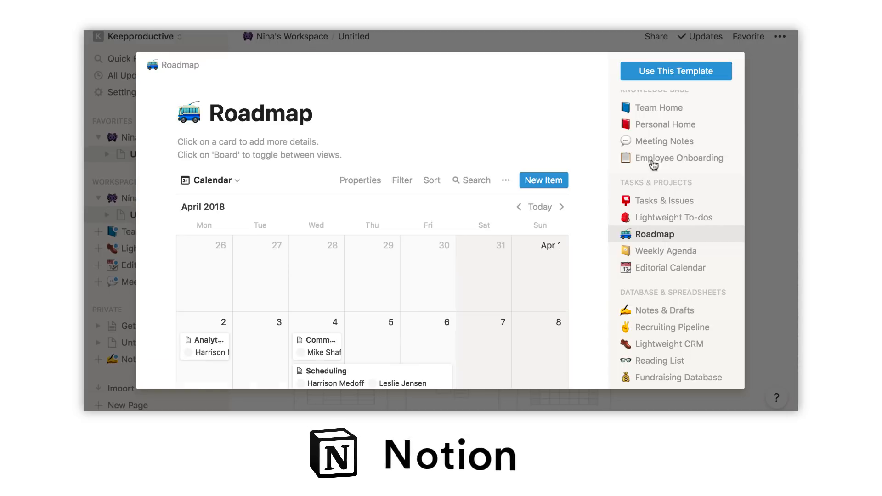
mouse_move(659, 73)
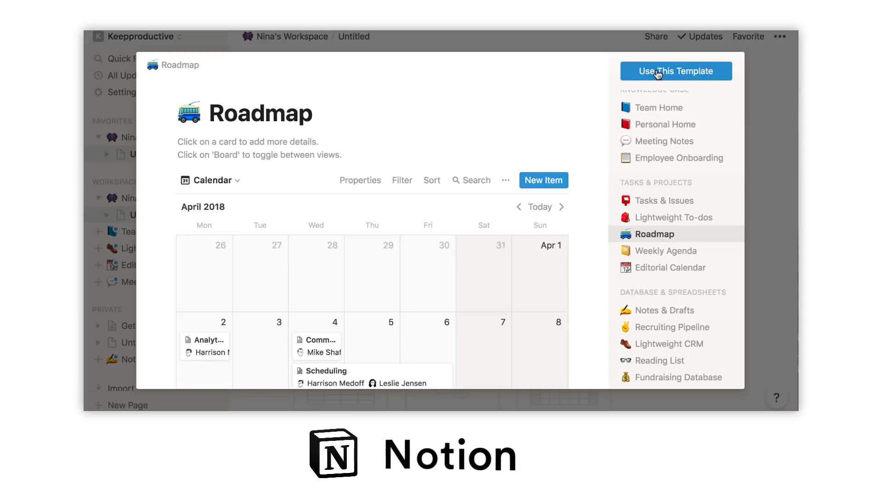
click(676, 71)
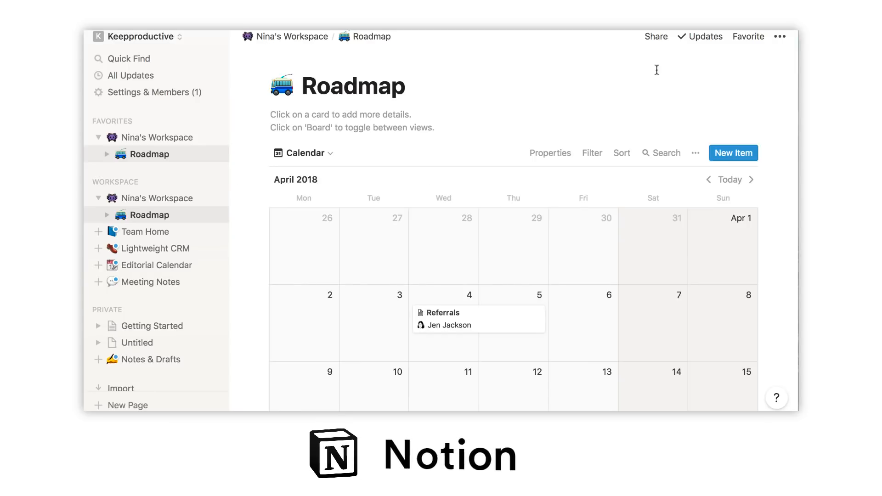
click(305, 152)
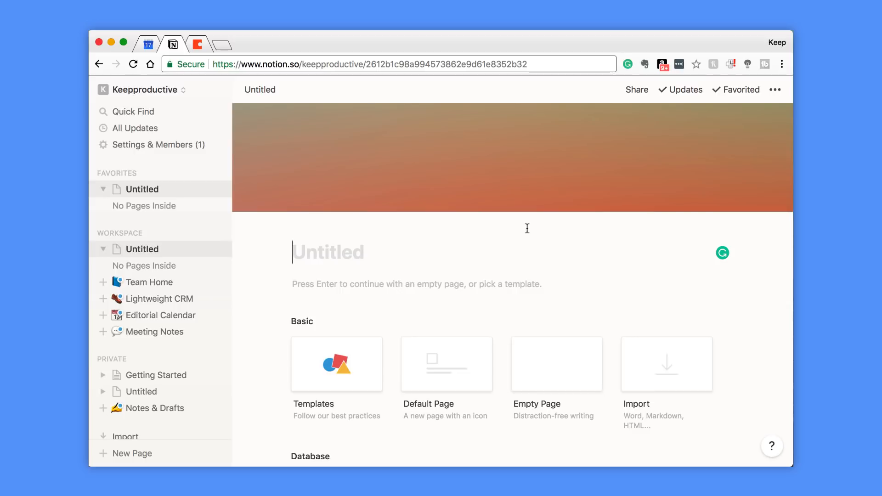
mouse_move(434, 360)
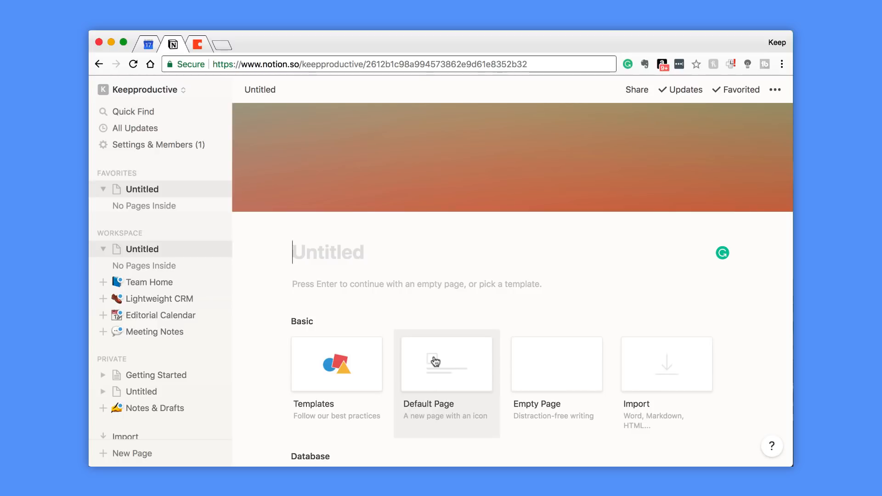
mouse_move(414, 401)
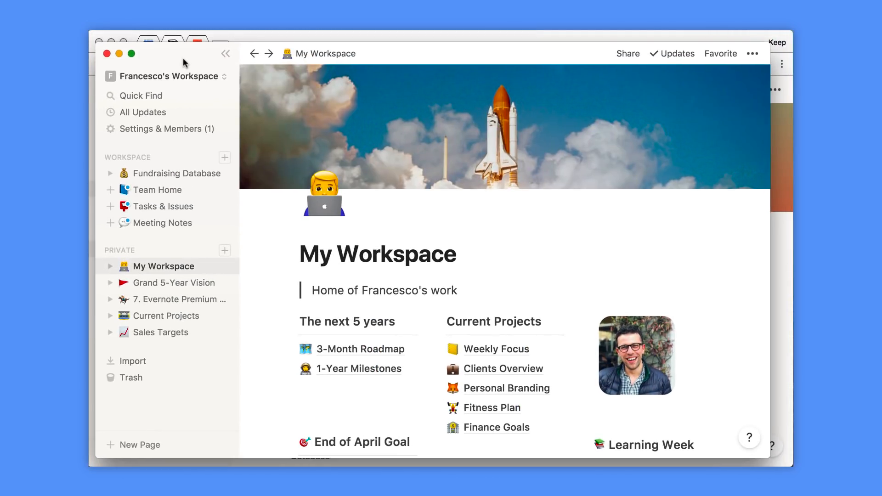
scroll(down, 3)
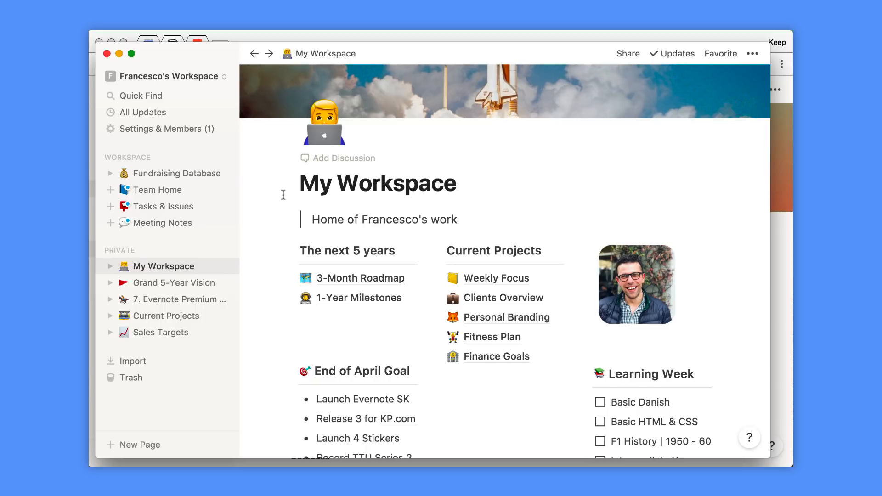
scroll(down, 3)
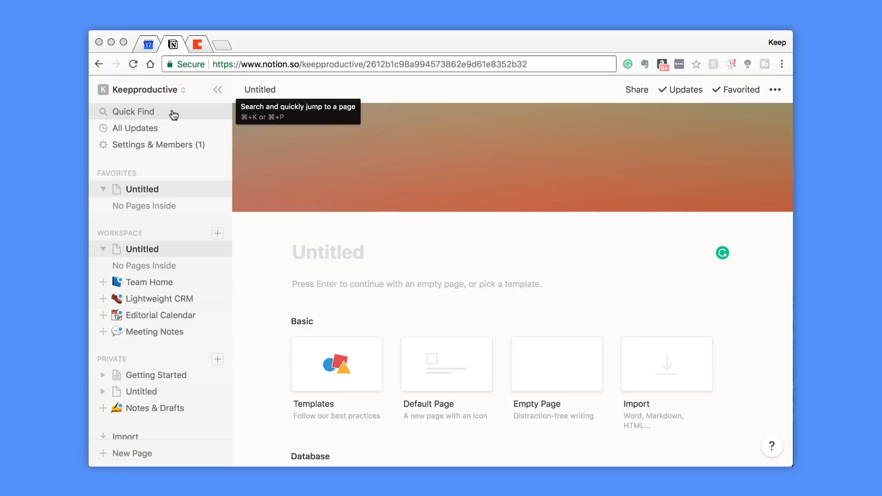
mouse_move(341, 229)
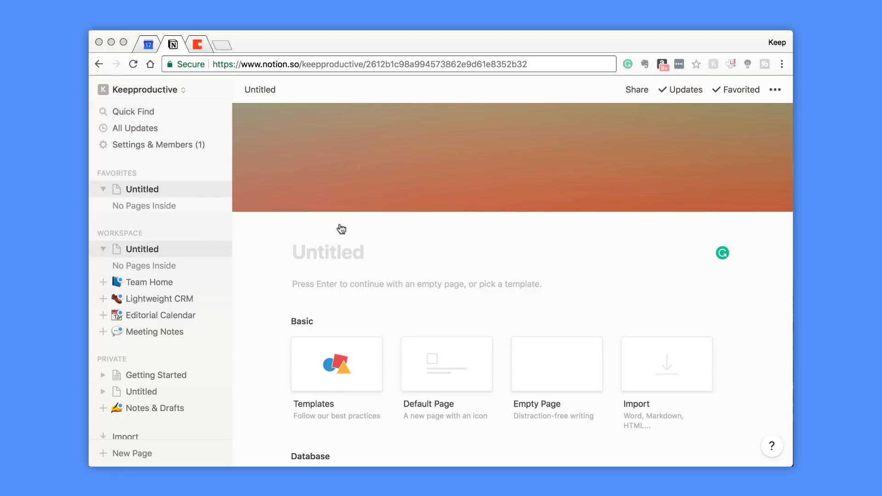
scroll(down, 3)
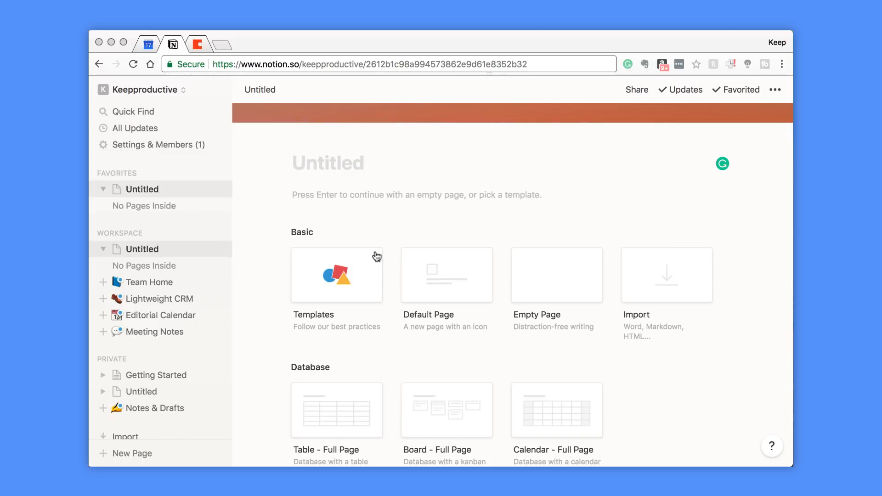
scroll(down, 3)
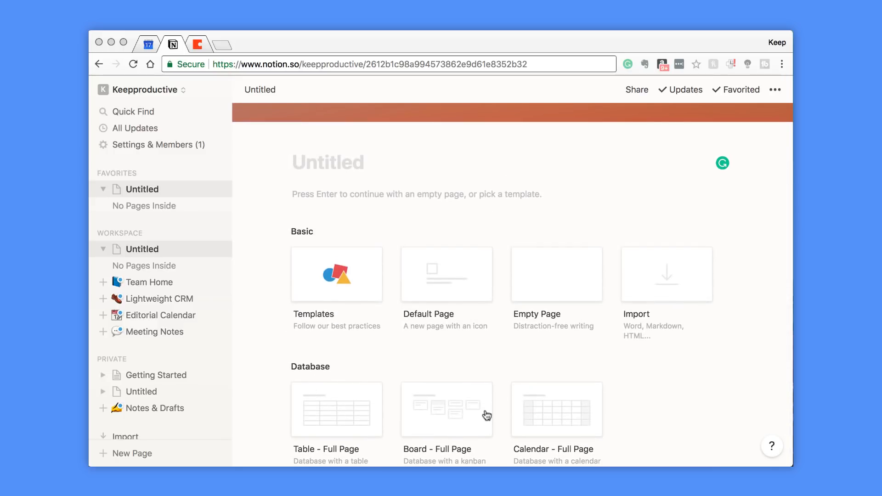
mouse_move(641, 309)
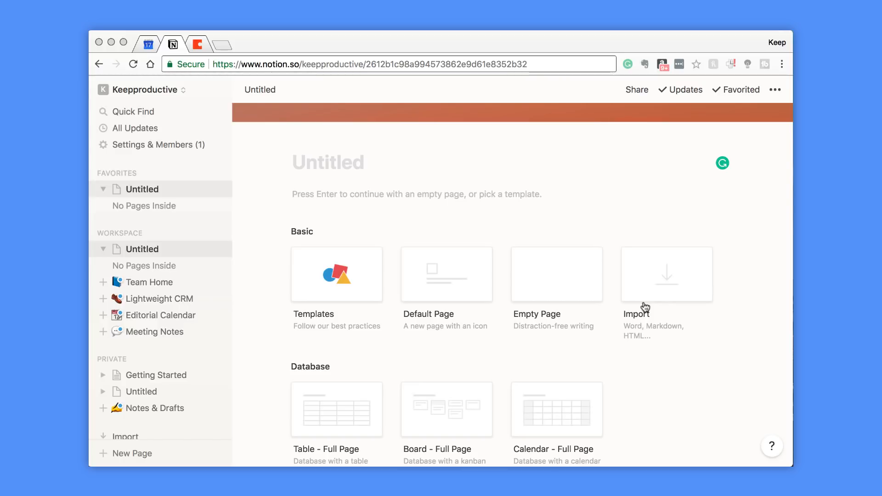
mouse_move(477, 277)
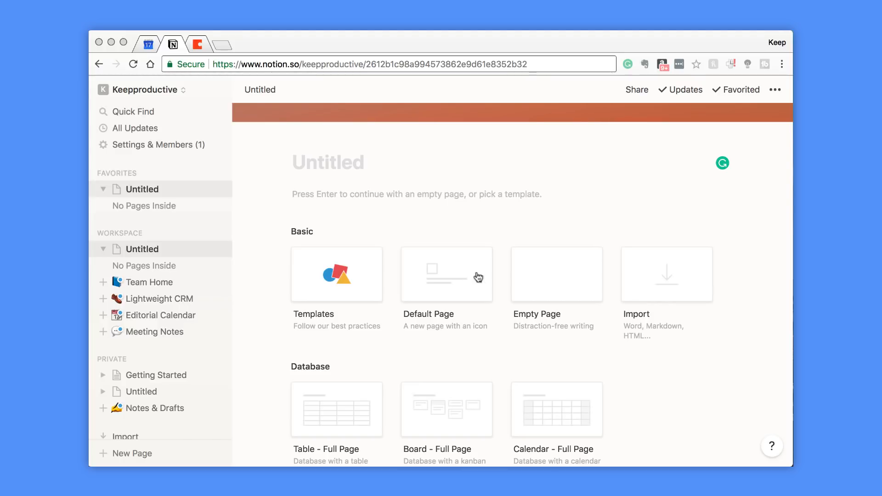
click(446, 273)
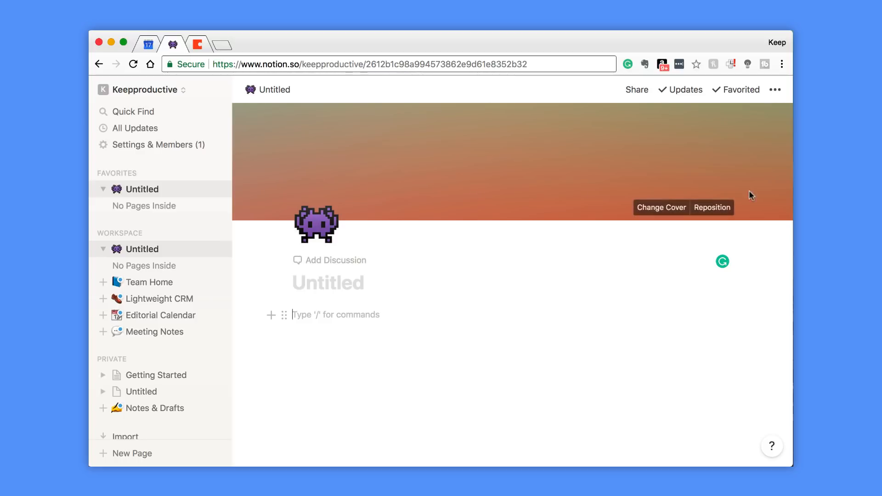
- Swap the orange gradient cover for the NASA Archive astronaut-over-Earth photo
click(661, 207)
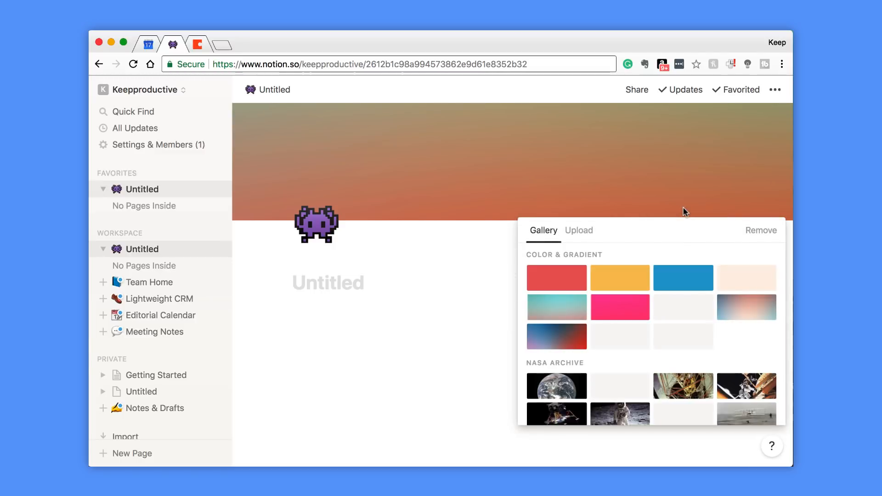
scroll(down, 3)
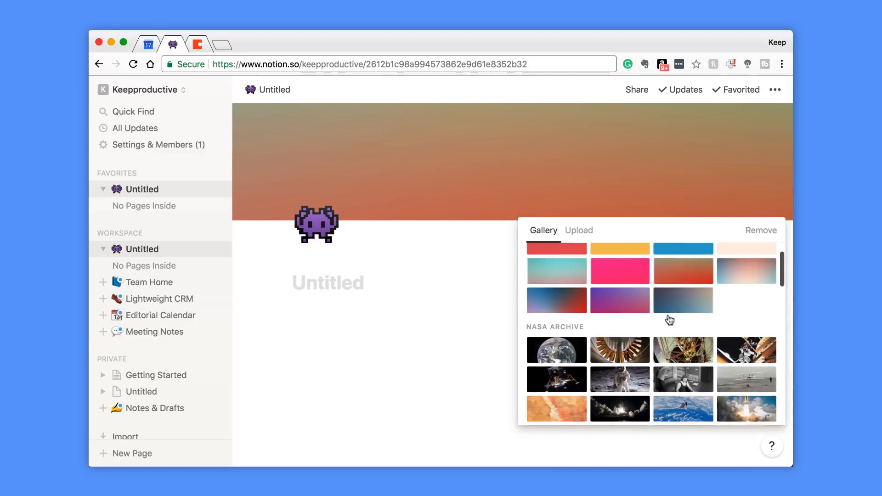
scroll(down, 3)
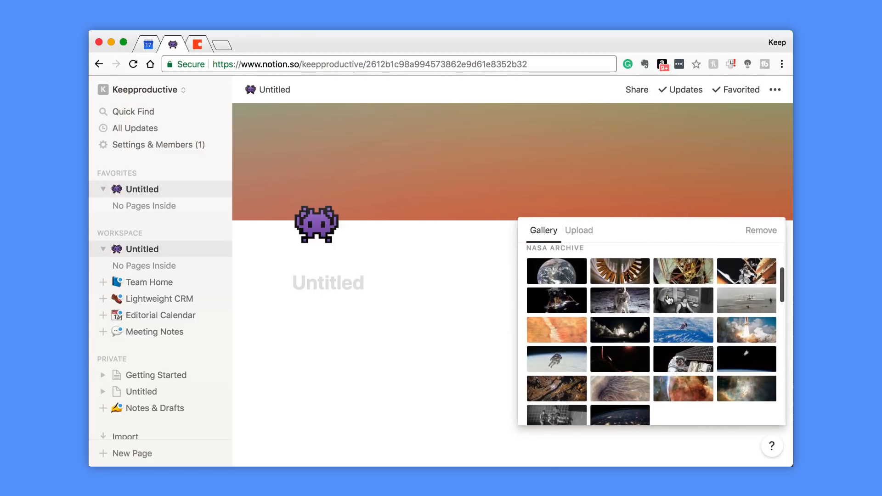
scroll(down, 3)
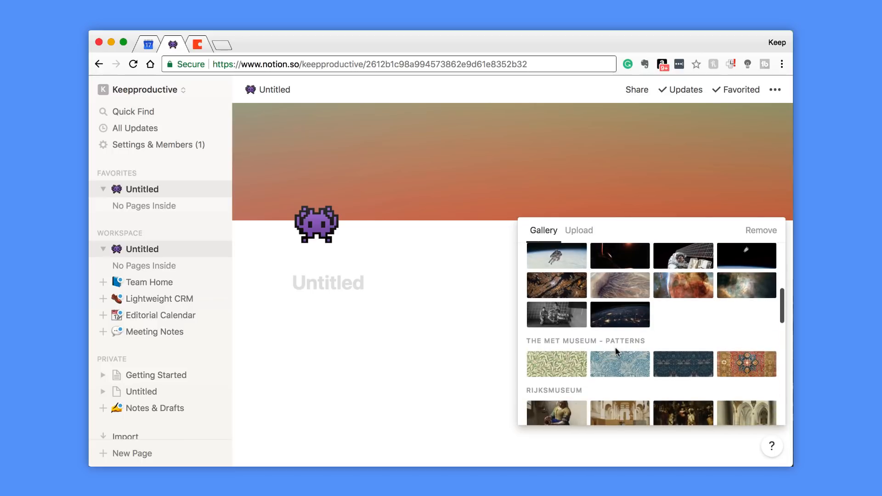
scroll(down, 3)
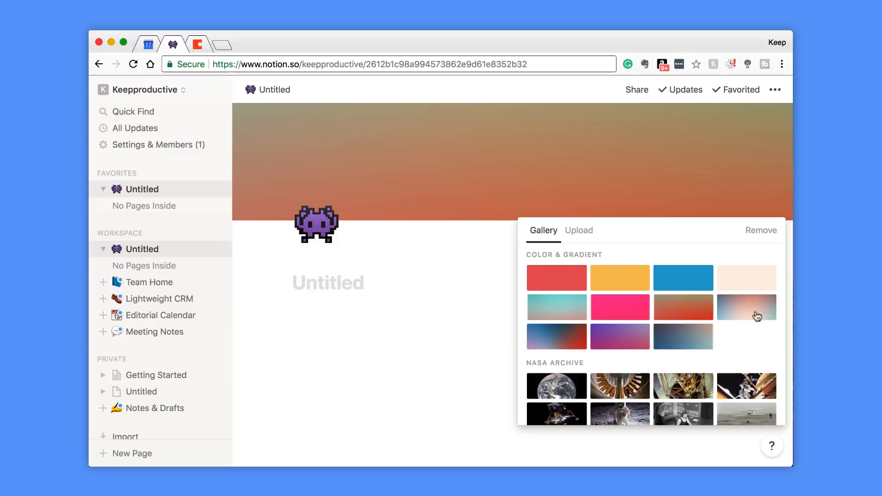
scroll(down, 3)
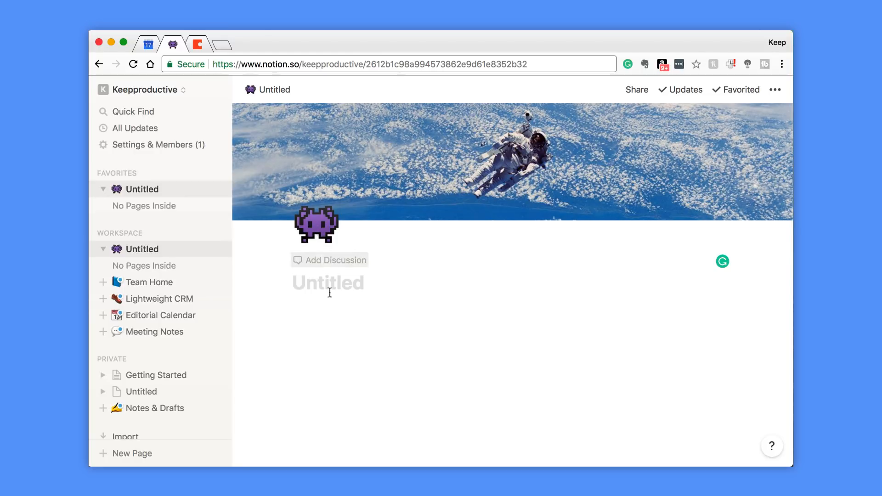
- Title the untitled page "Nina's Workspace"
click(329, 292)
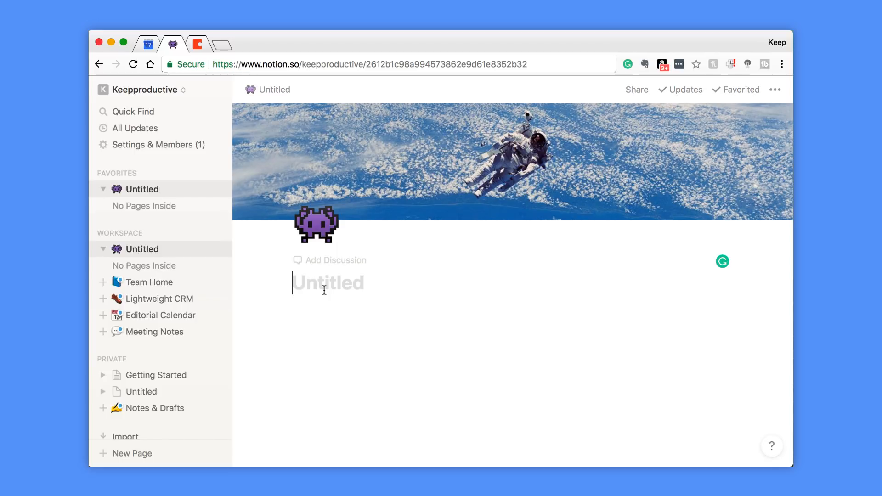
text(Nina's Work)
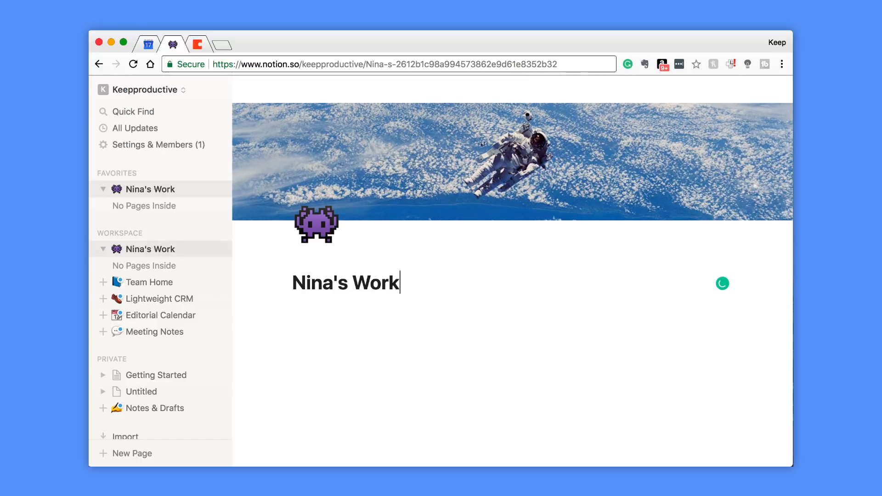
text(space)
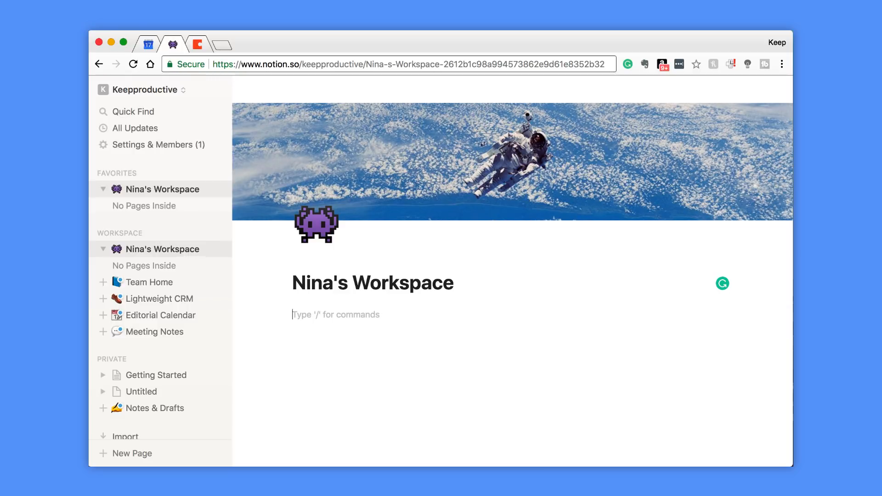
- Add a sub-header block reading "Home to Nina's Work" below the title, with a new block beneath
text(/sub)
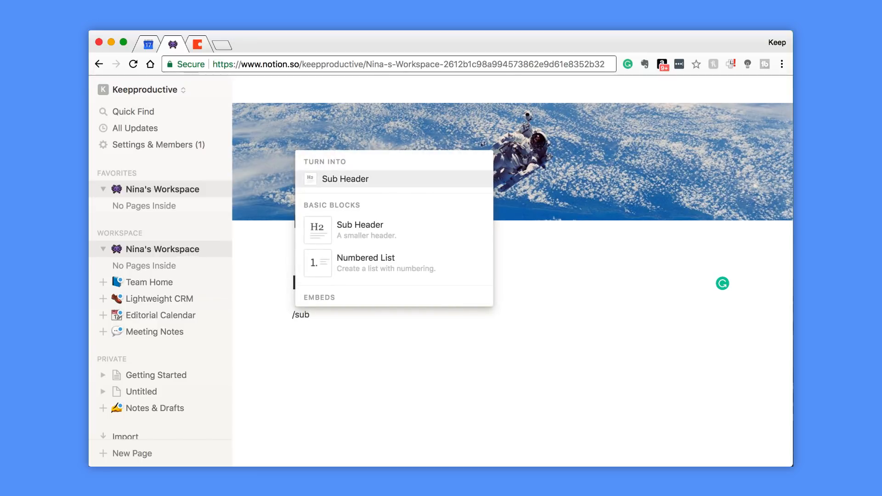
click(345, 179)
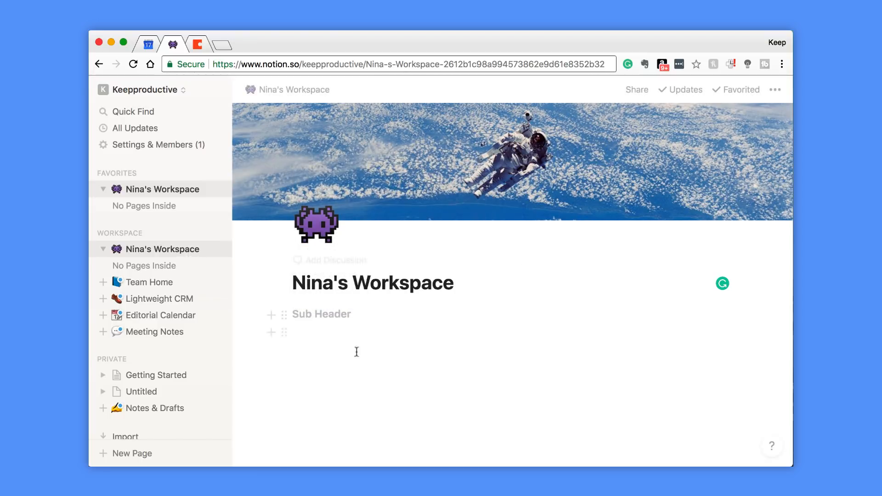
click(356, 349)
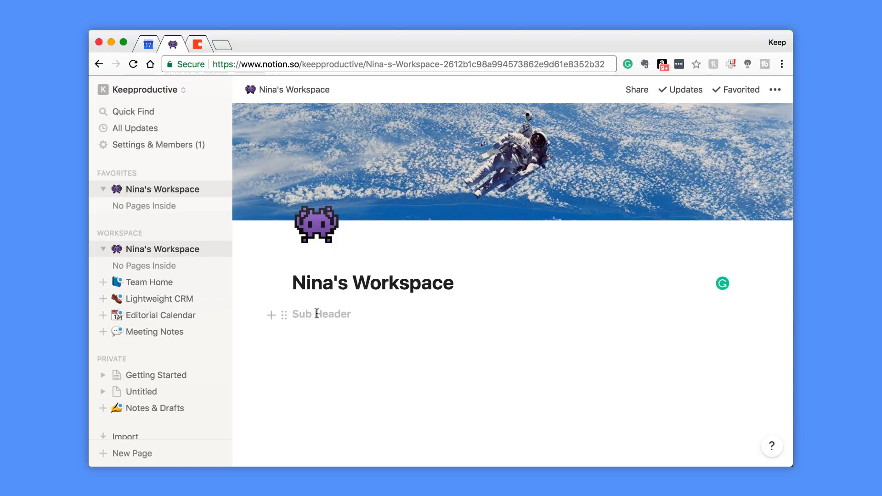
text(d)
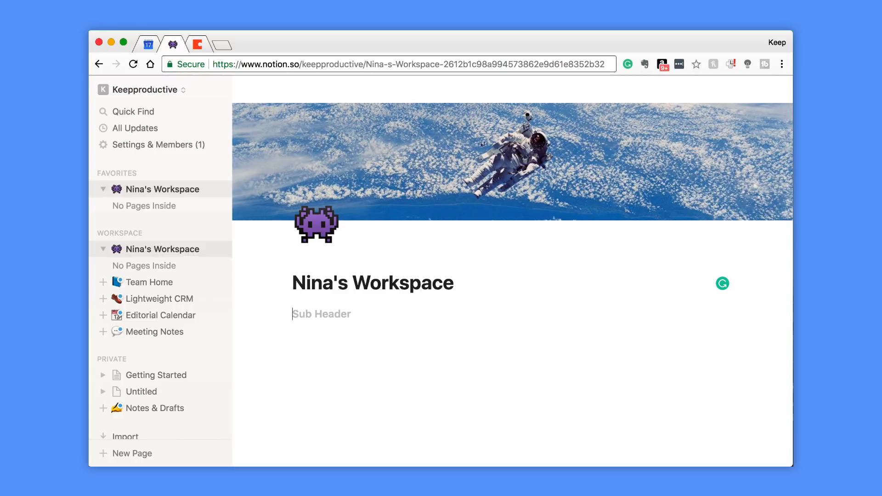
text(Home to Nina)
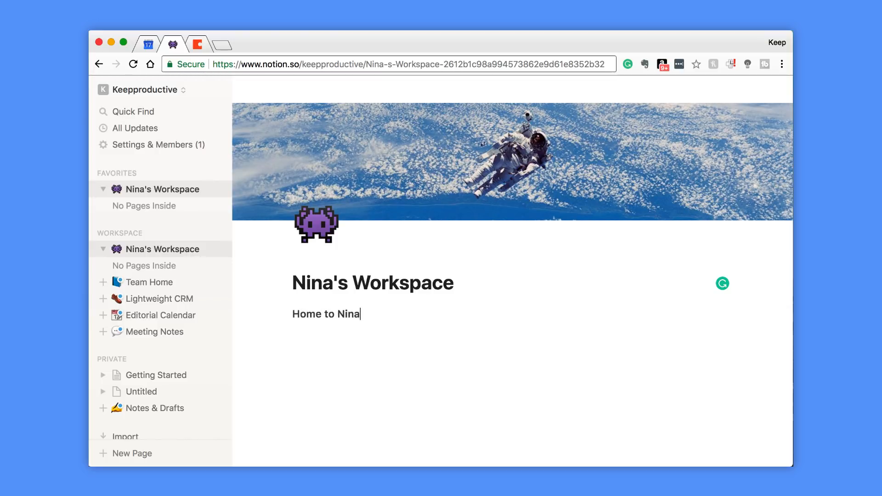
text('s W)
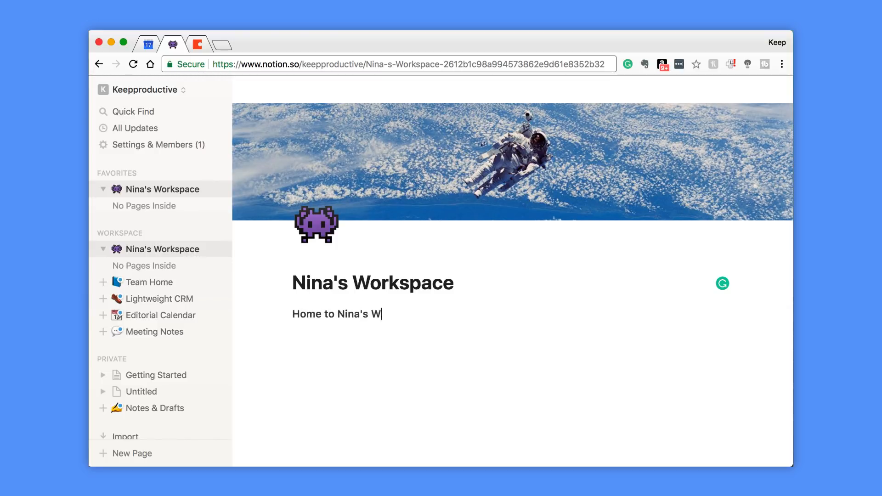
text(ork)
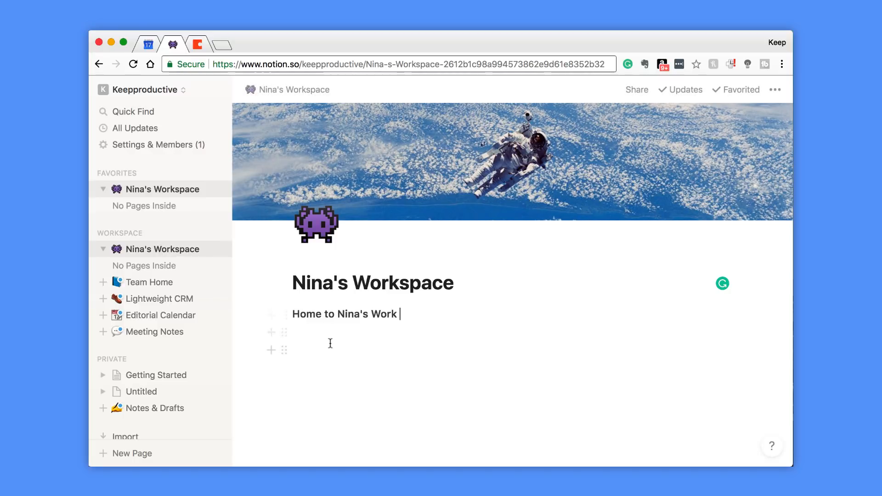
key(Enter)
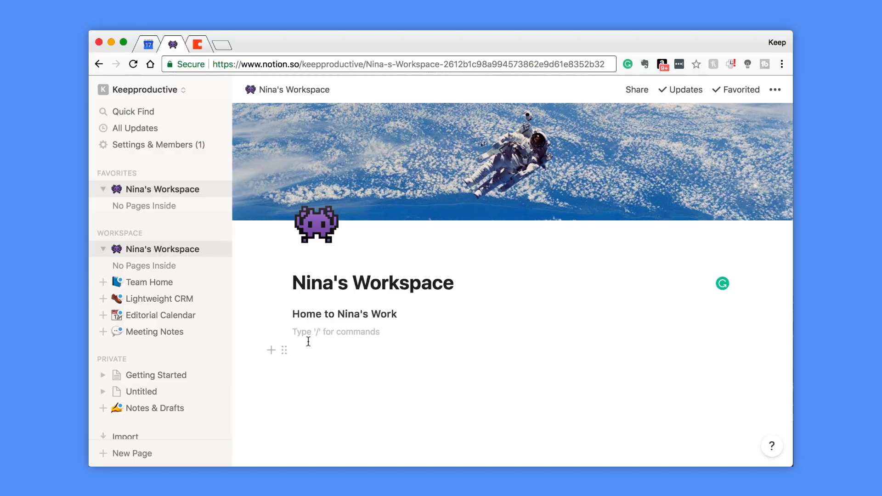
- Insert a divider below the sub-header, then a Long-term header under it
text(/)
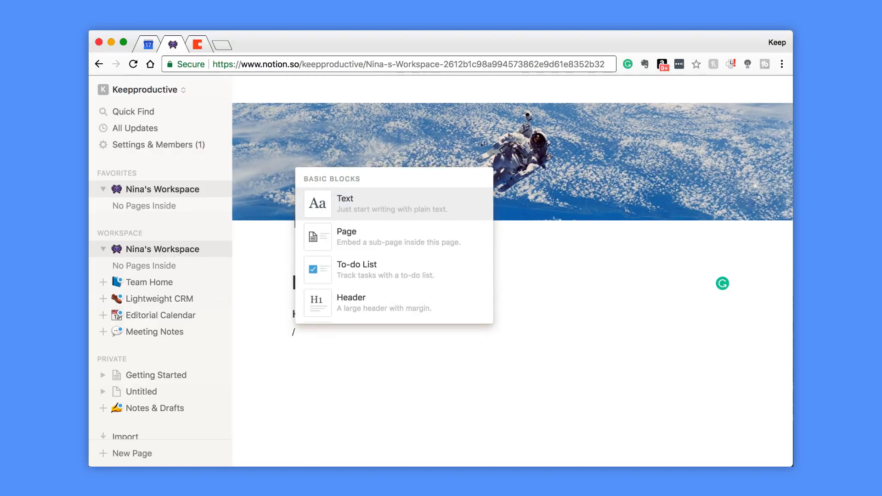
text(dive)
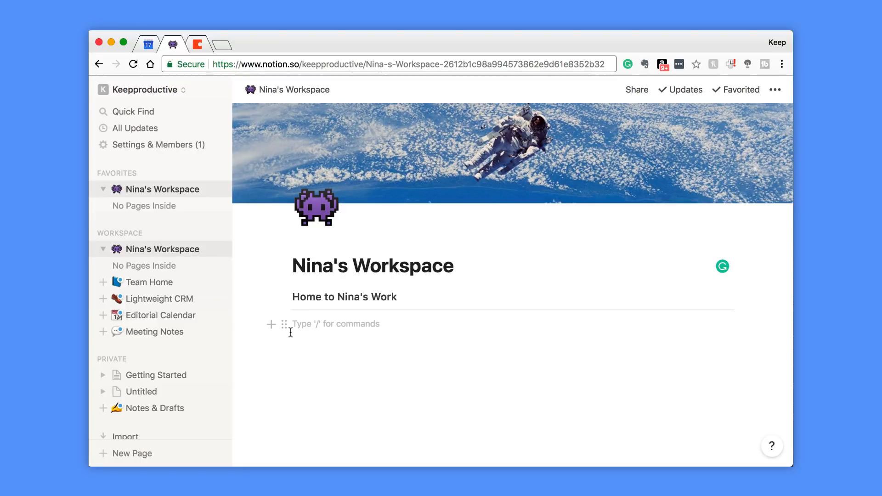
mouse_move(305, 331)
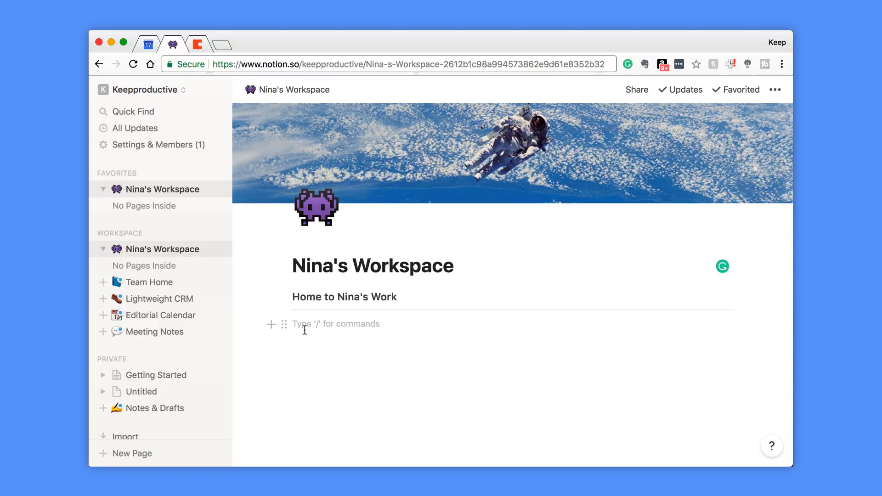
text(Long)
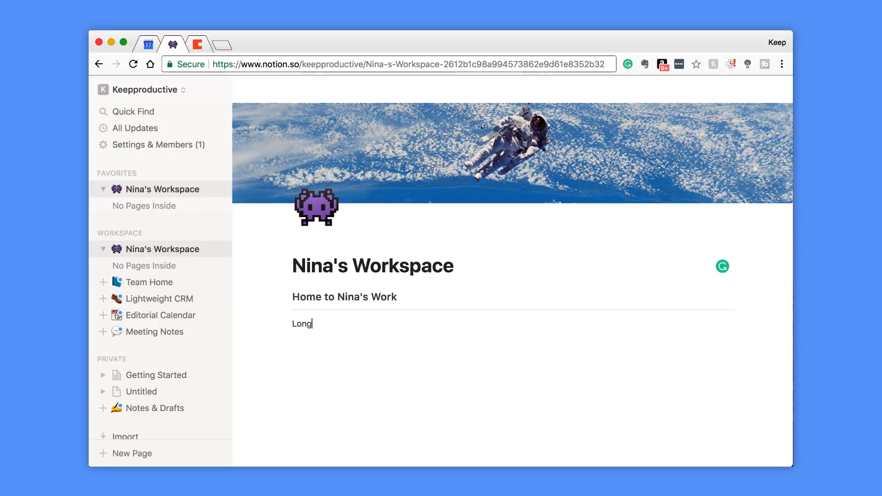
text(-term)
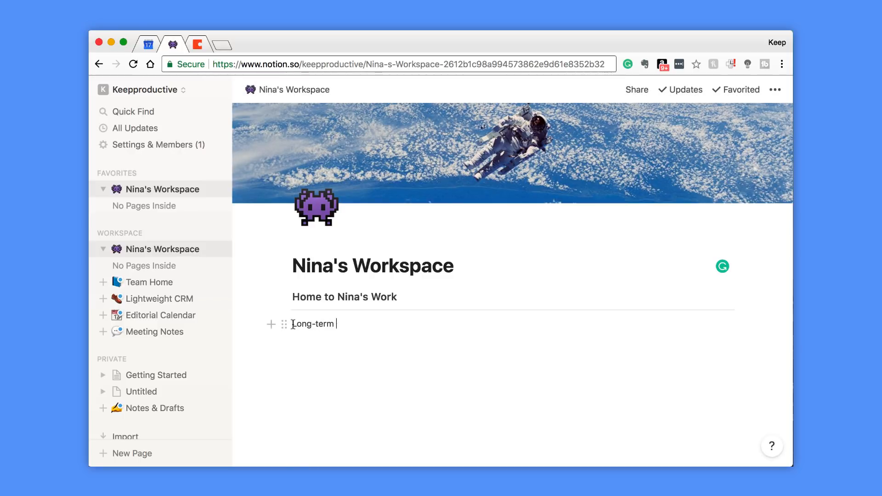
key(backspace)
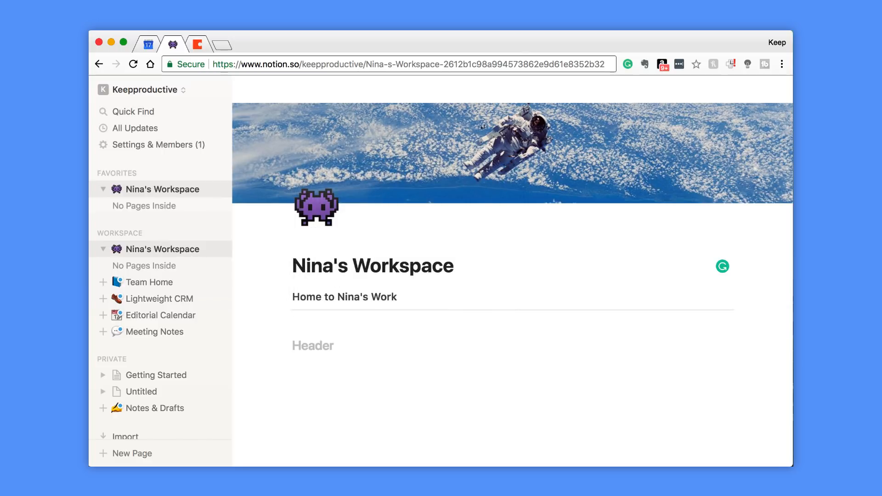
text(Long-te)
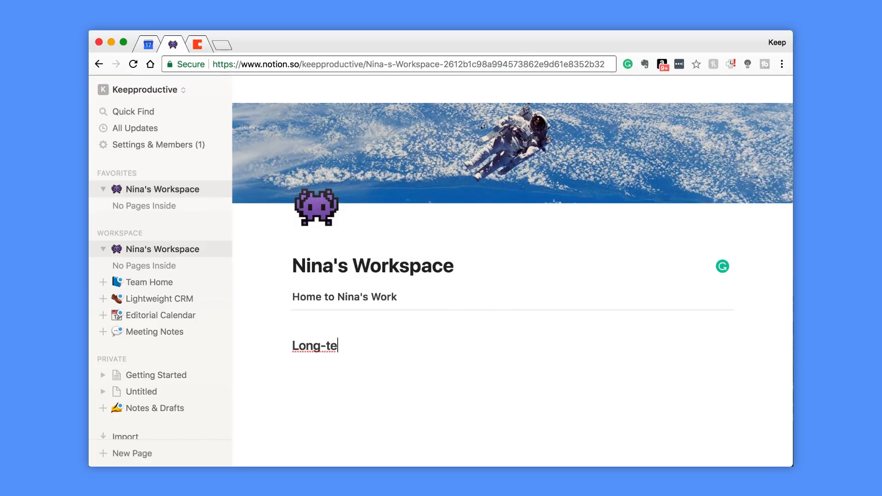
- Add a Short-term header on the line below Long-term
text(/)
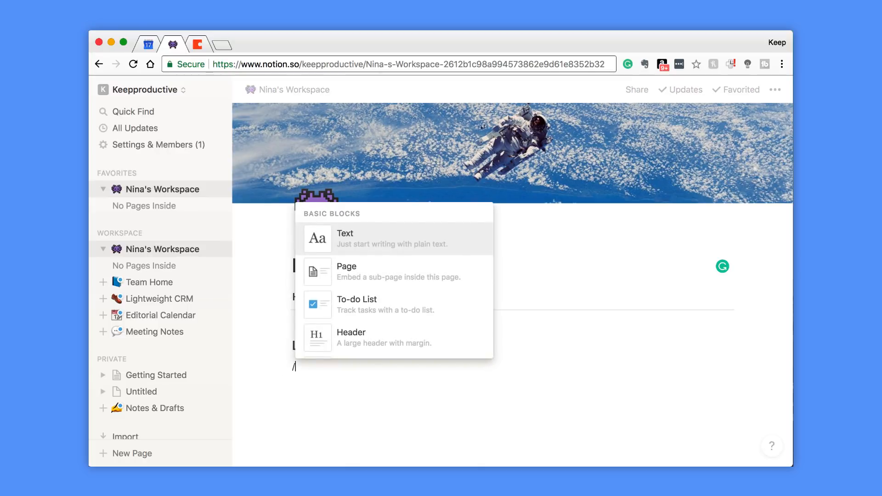
click(351, 338)
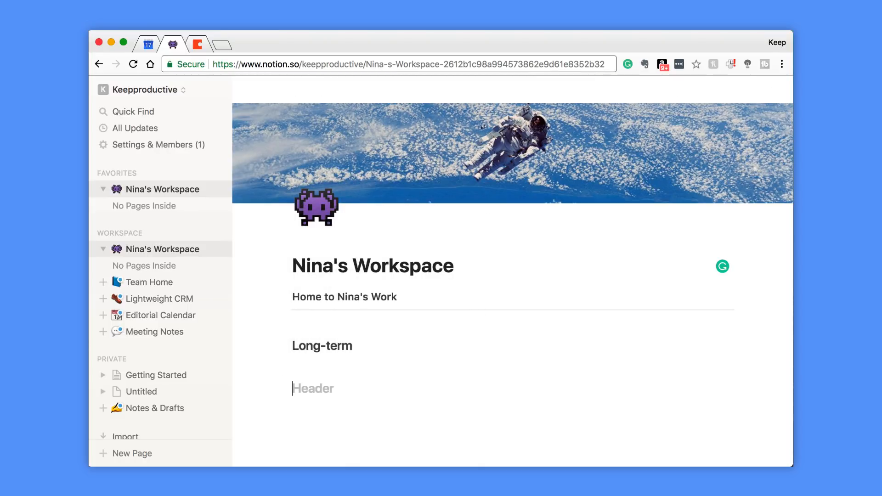
text(Short-term)
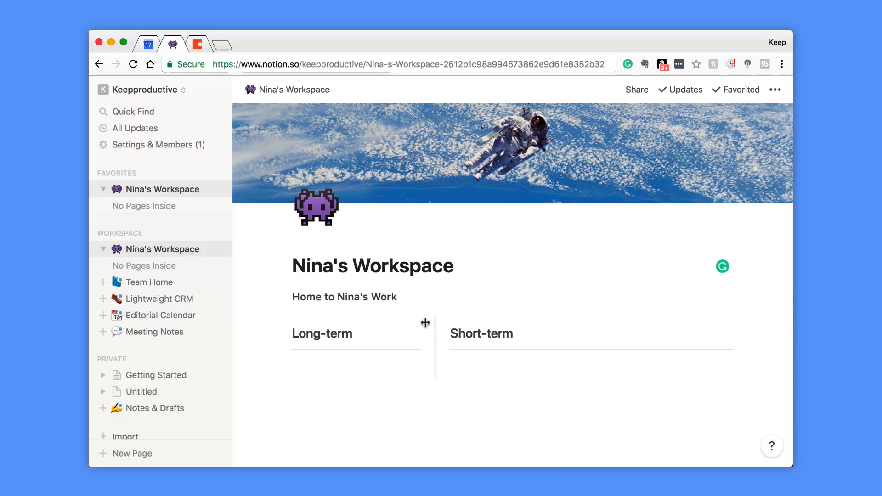
- Drag Short-term beside Long-term as a second column and add an empty block below
drag(425, 322, 513, 332)
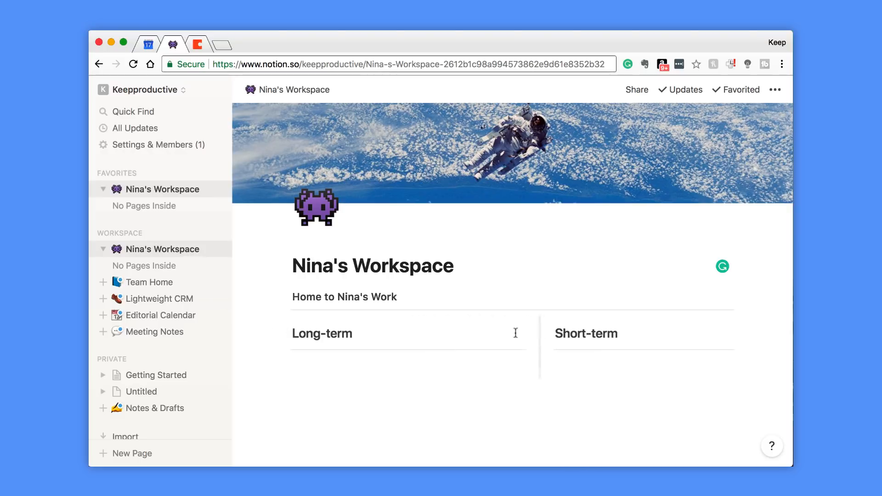
mouse_move(424, 350)
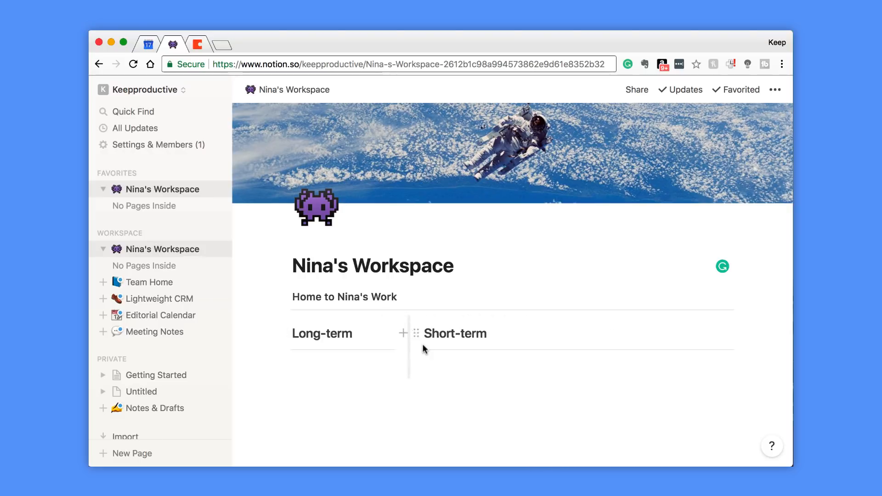
mouse_move(408, 325)
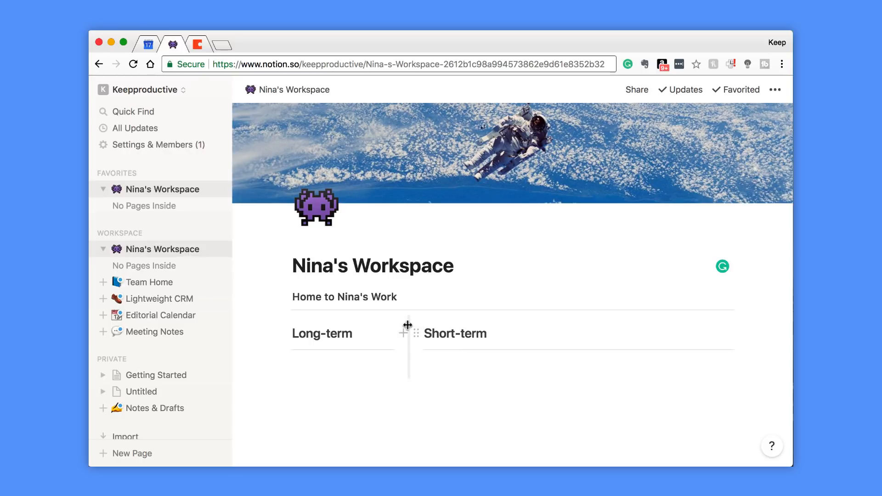
click(337, 334)
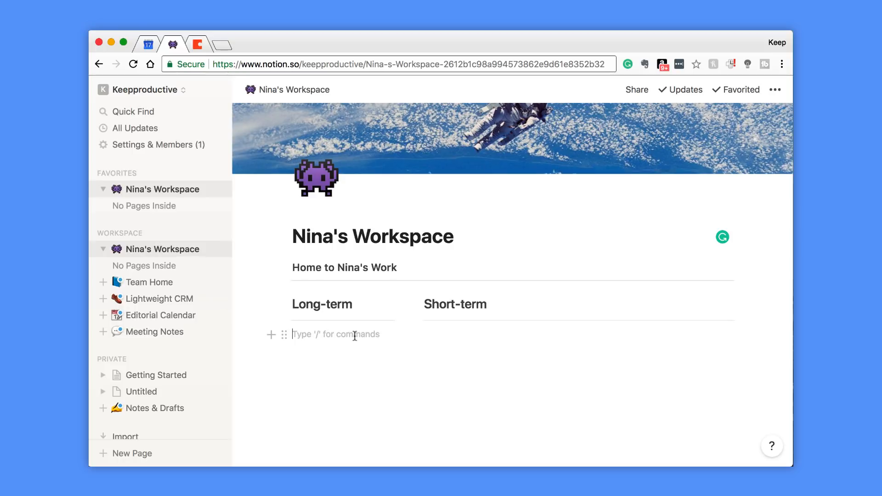
- Create a subpage from the Roadmap template and browse its list of views
text(/)
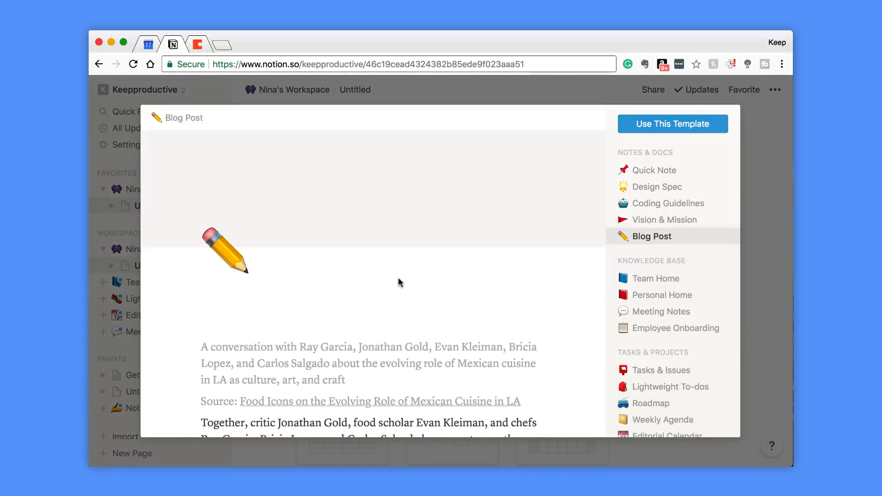
scroll(down, 3)
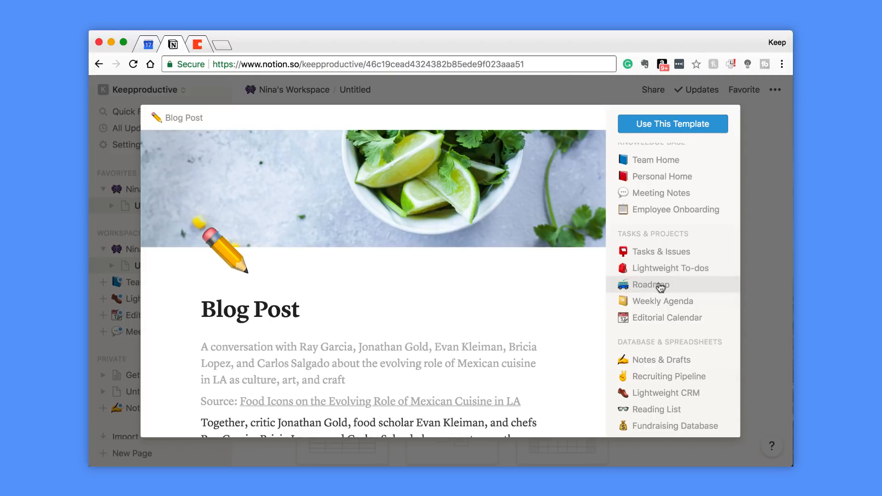
click(651, 284)
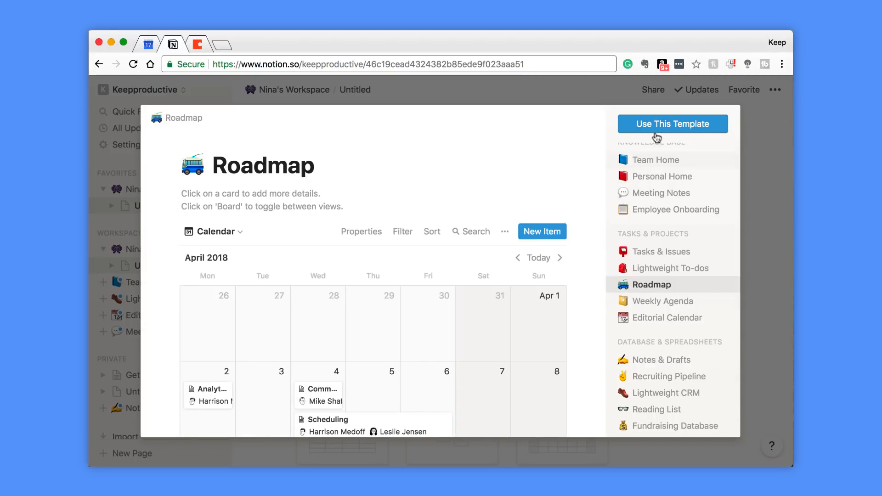
click(673, 123)
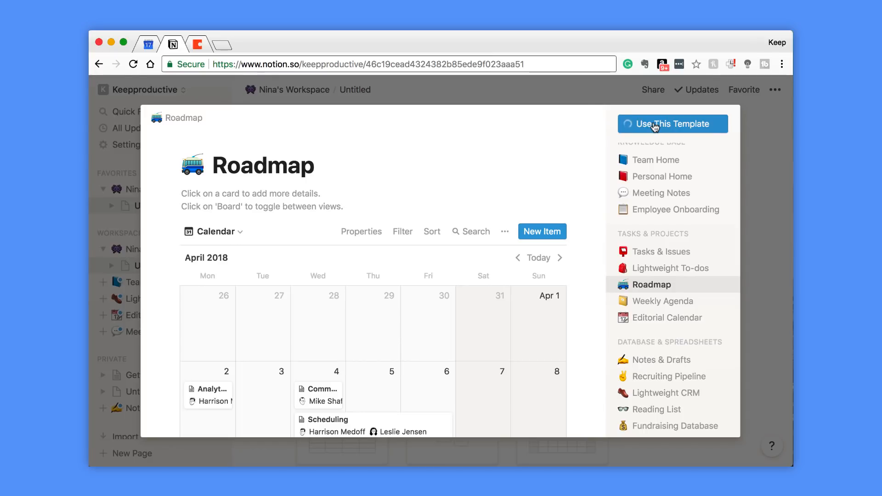
click(672, 123)
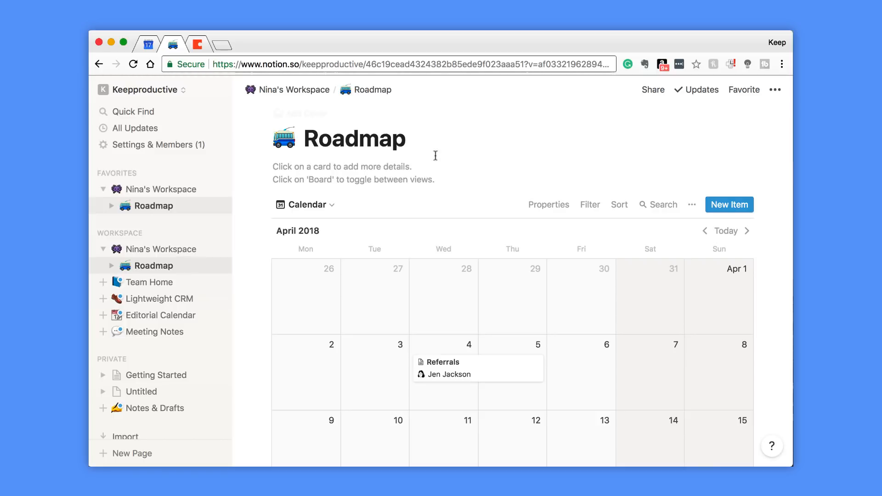
click(306, 204)
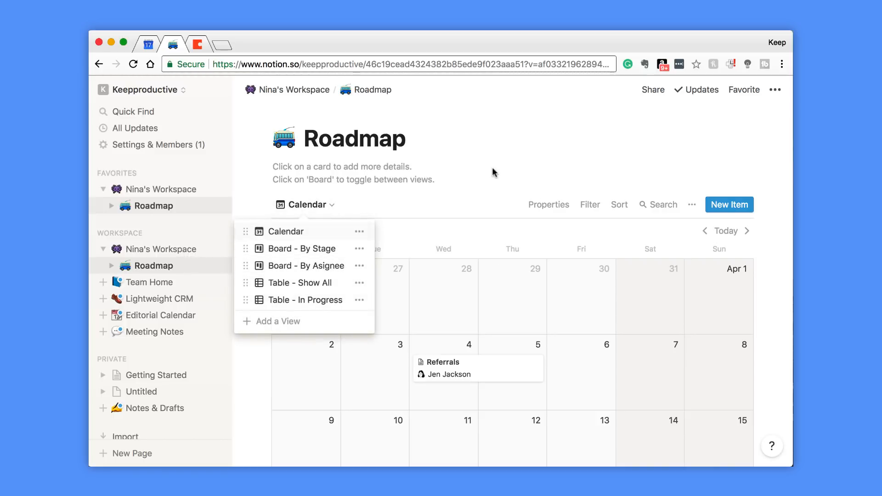
scroll(down, 3)
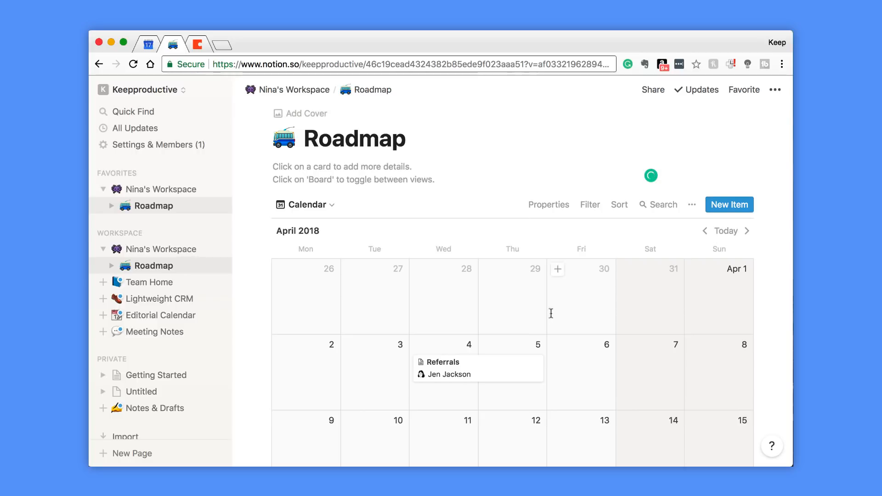
mouse_move(634, 310)
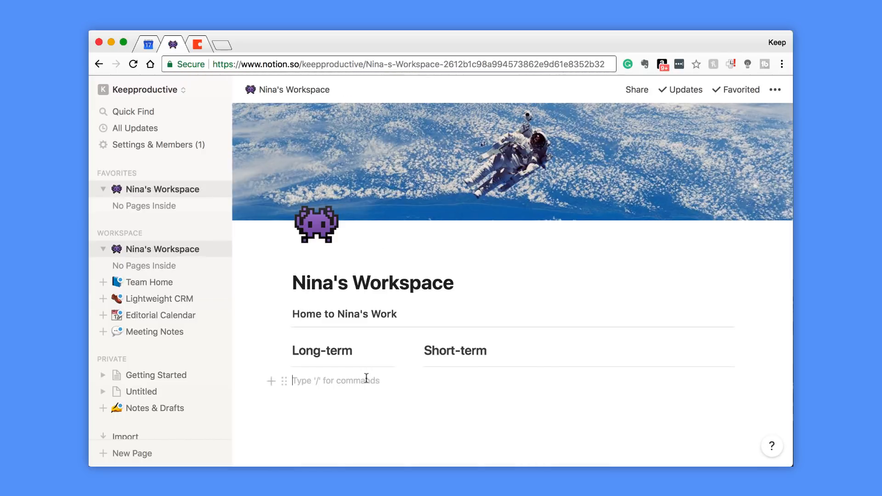
- Embed a subpage below Long-term built from the Weekly Agenda template
text(/)
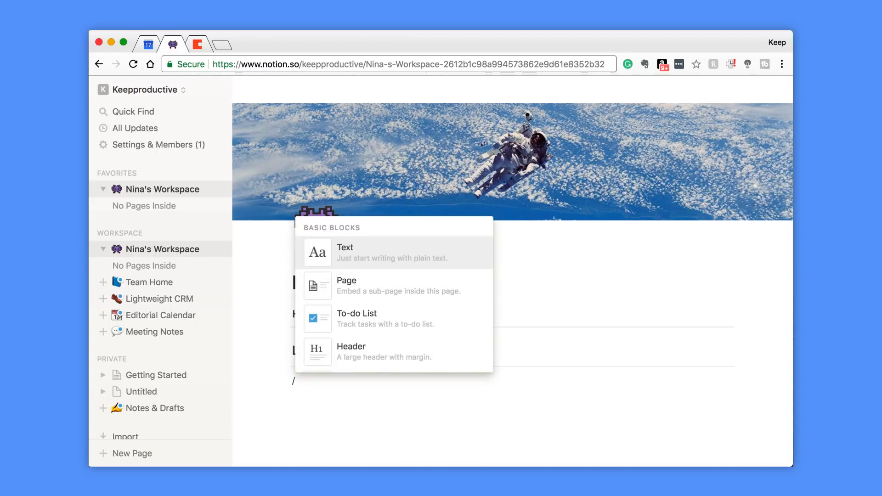
text(p)
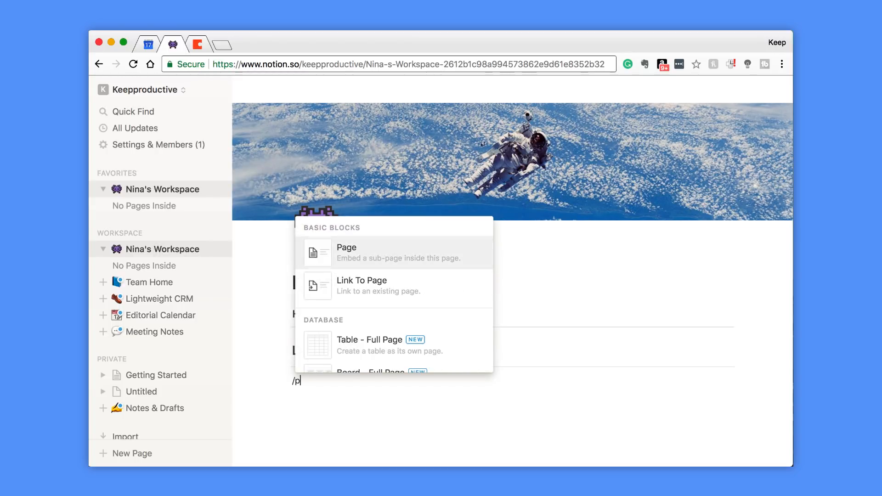
click(347, 252)
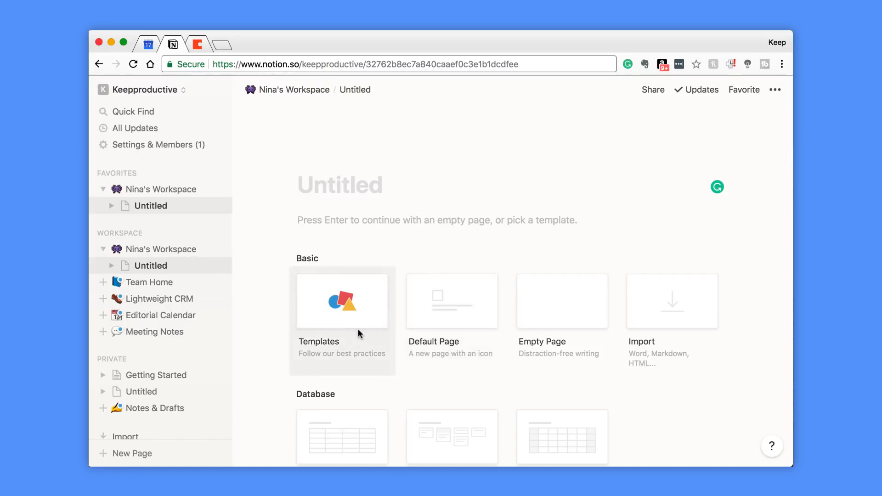
click(341, 301)
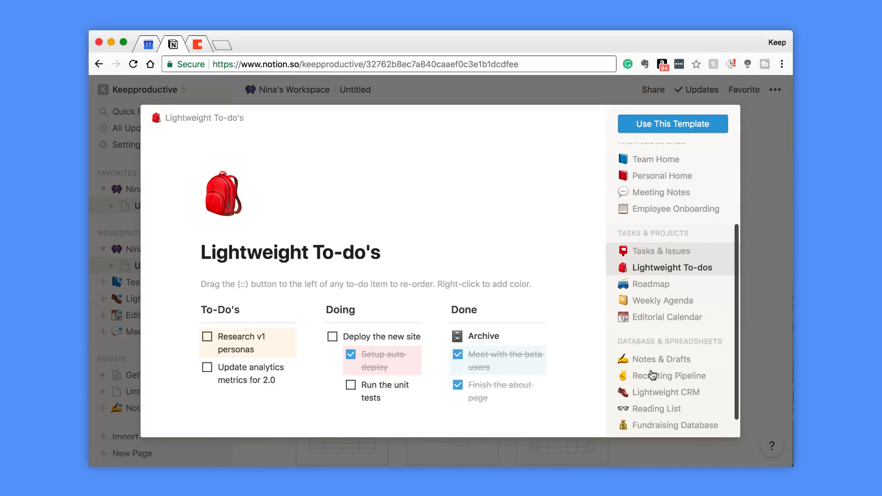
mouse_move(578, 271)
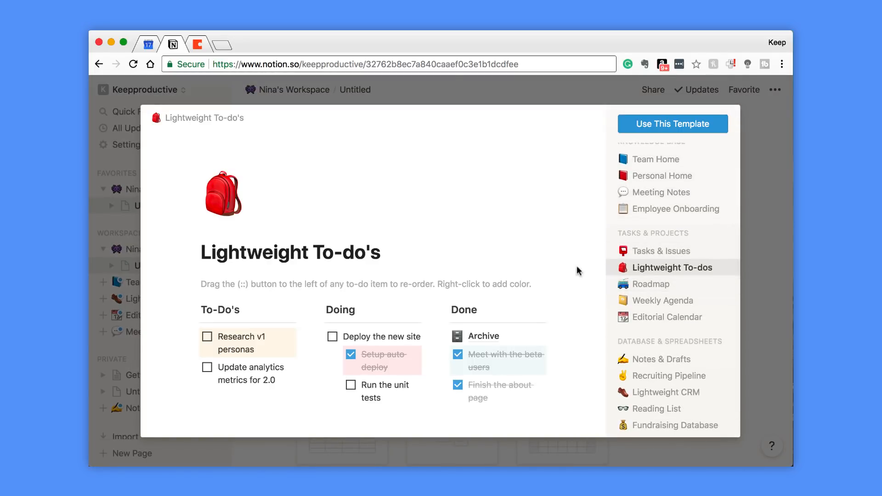
click(662, 300)
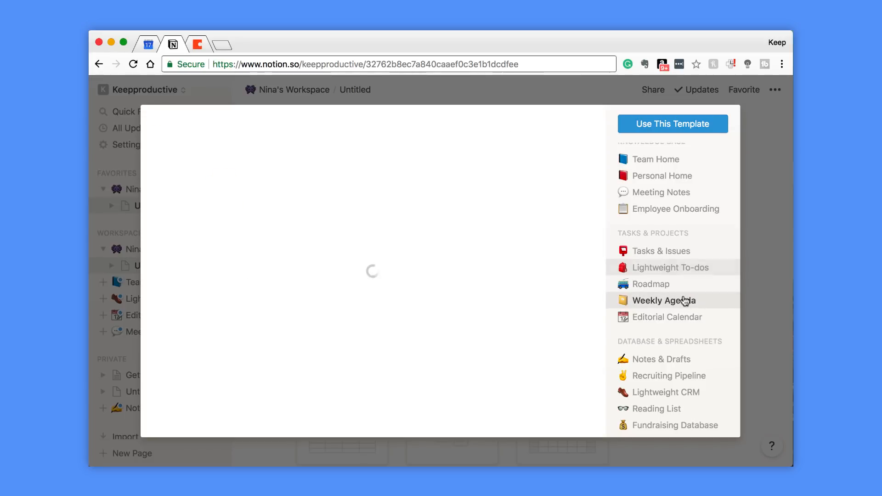
click(663, 301)
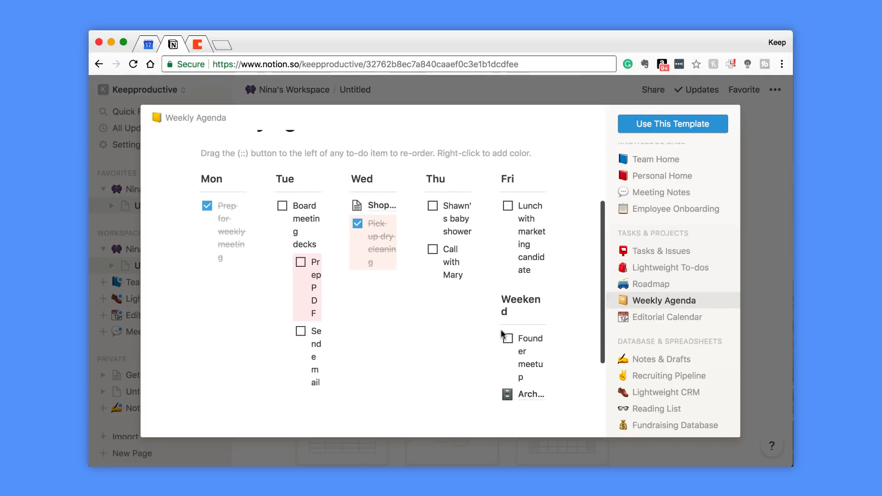
click(672, 123)
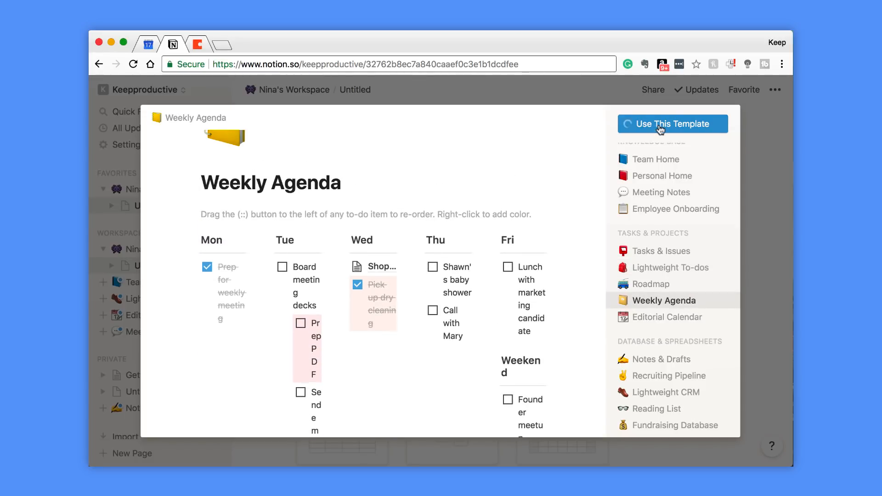
click(672, 124)
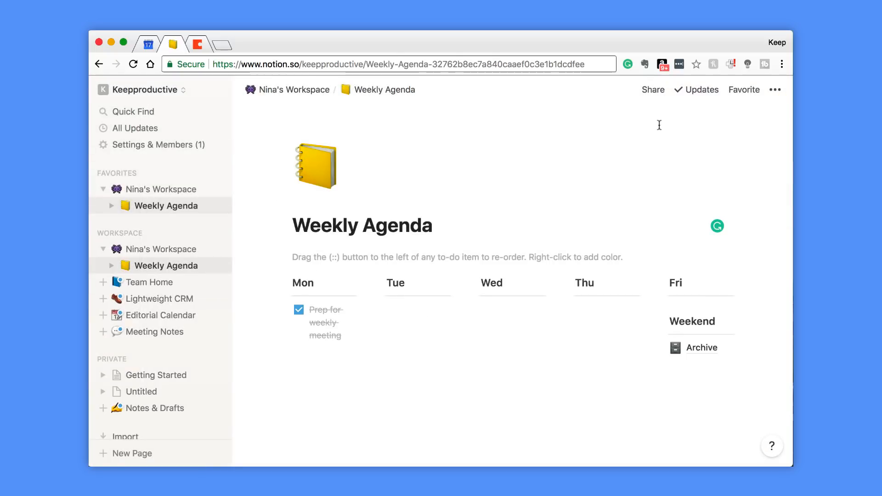
mouse_move(560, 357)
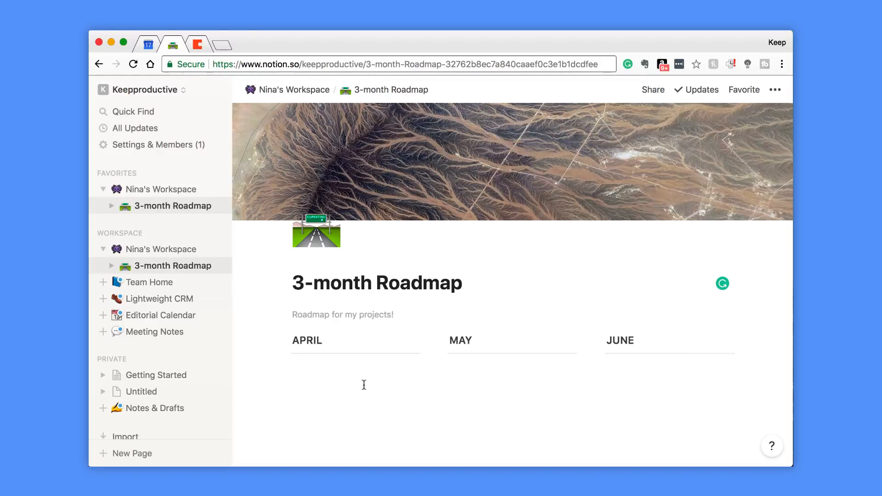
mouse_move(346, 372)
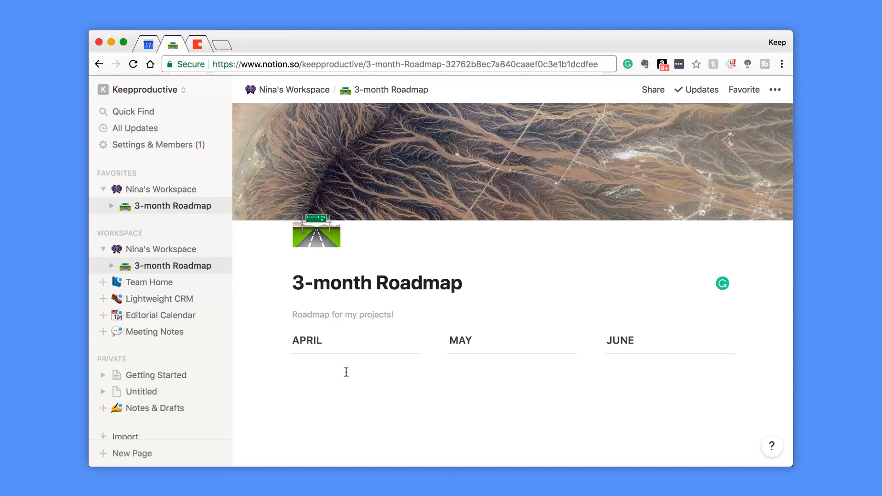
- Return to Nina's Workspace home page with the 3-month Roadmap listed under Long-term
scroll(down, 3)
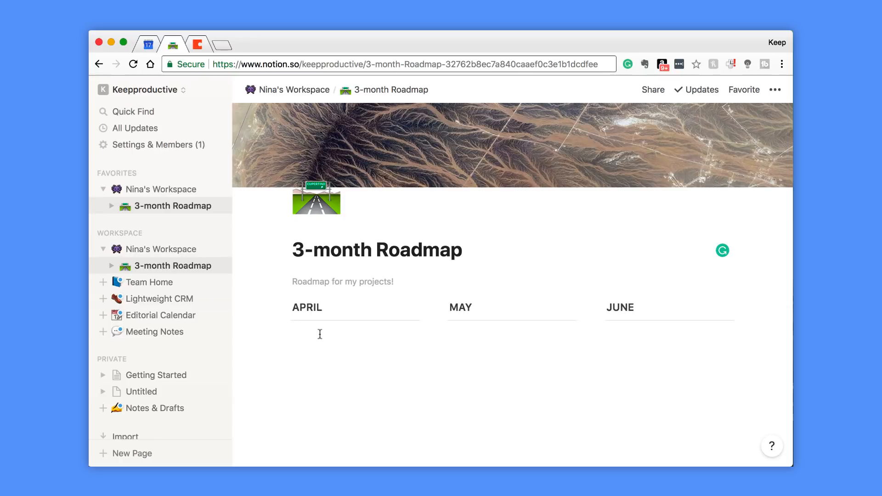
click(319, 335)
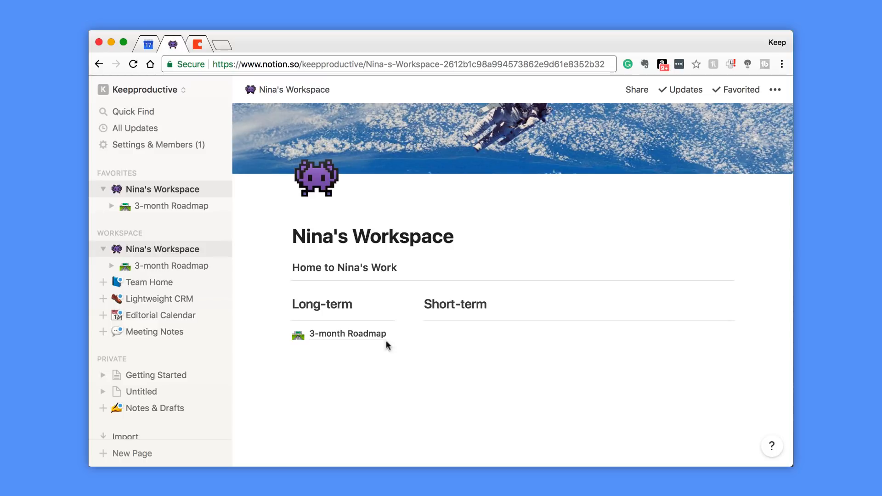
mouse_move(330, 340)
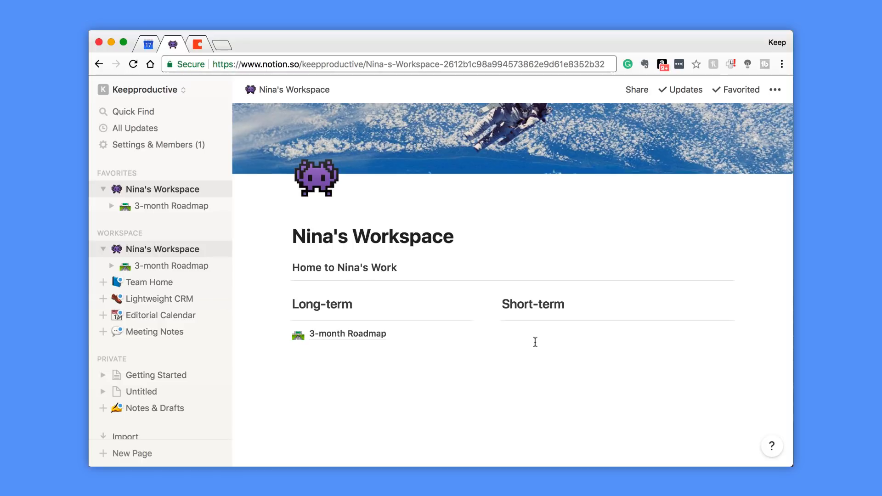
mouse_move(454, 315)
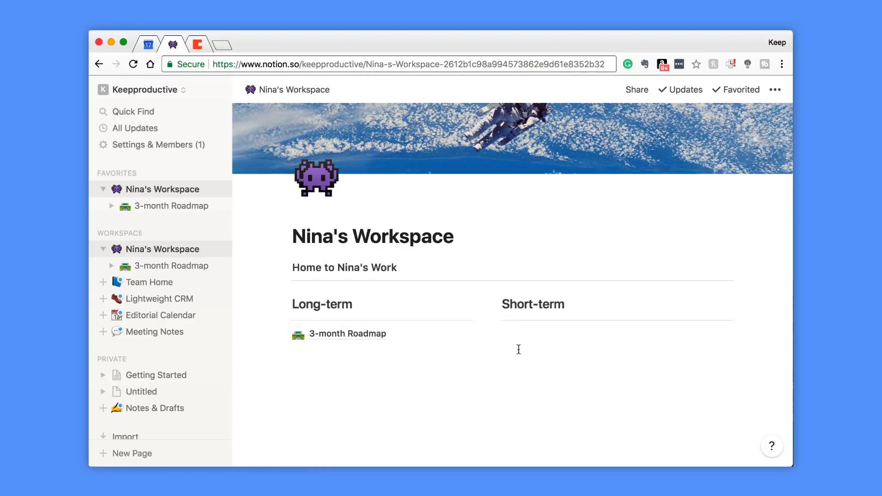
- Create a Blog Post page from its template under Short-term and return to the home page
click(518, 342)
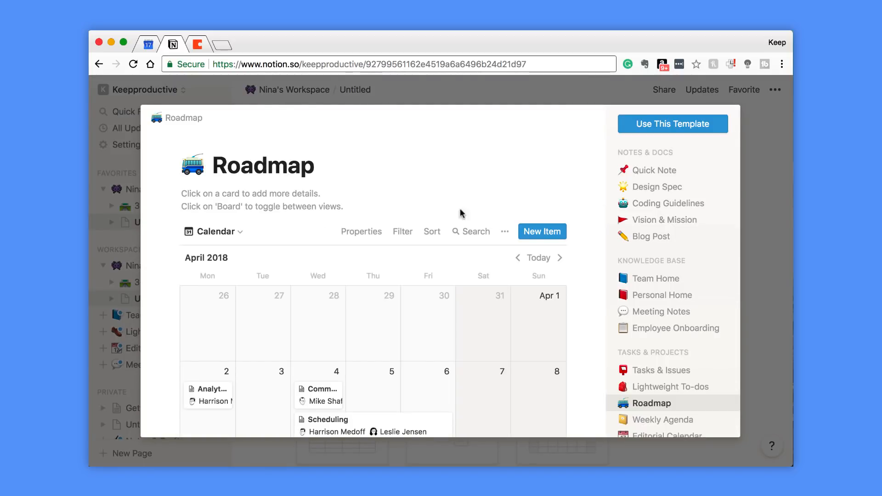
click(651, 236)
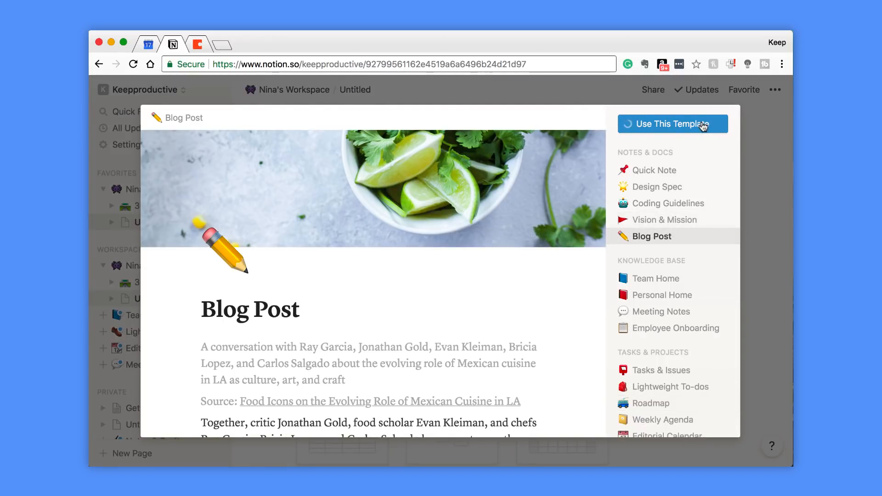
click(673, 123)
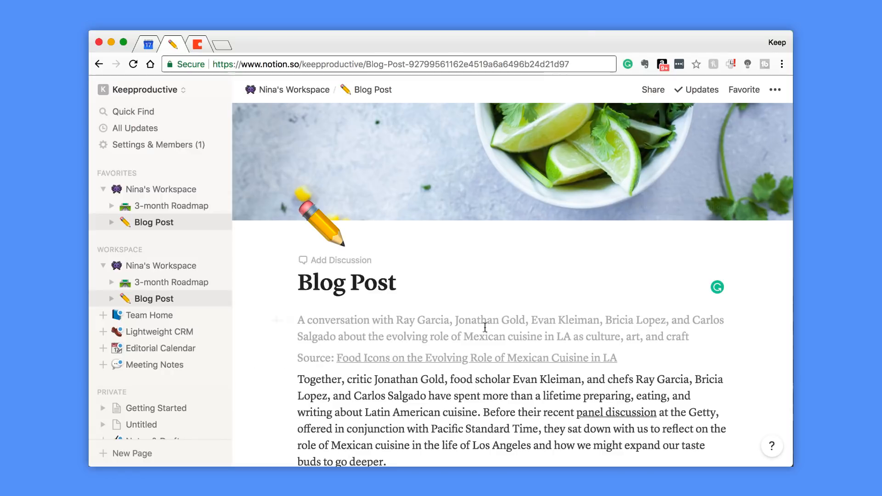
scroll(down, 3)
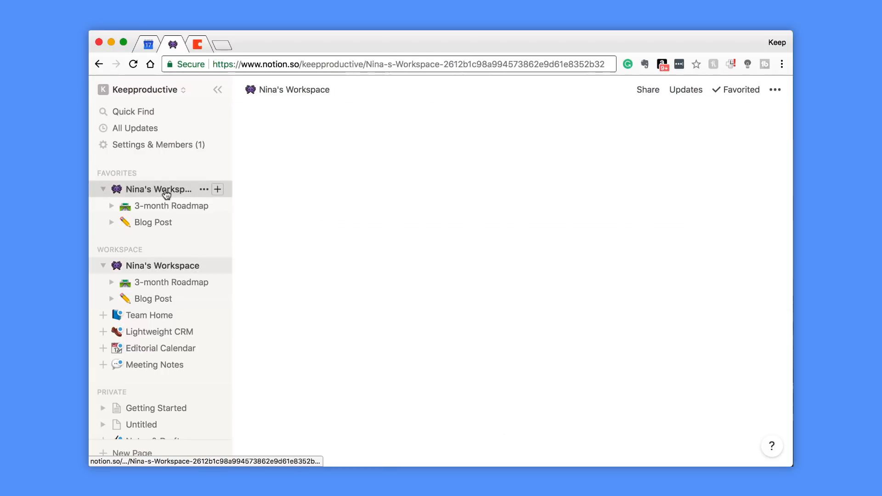
click(158, 189)
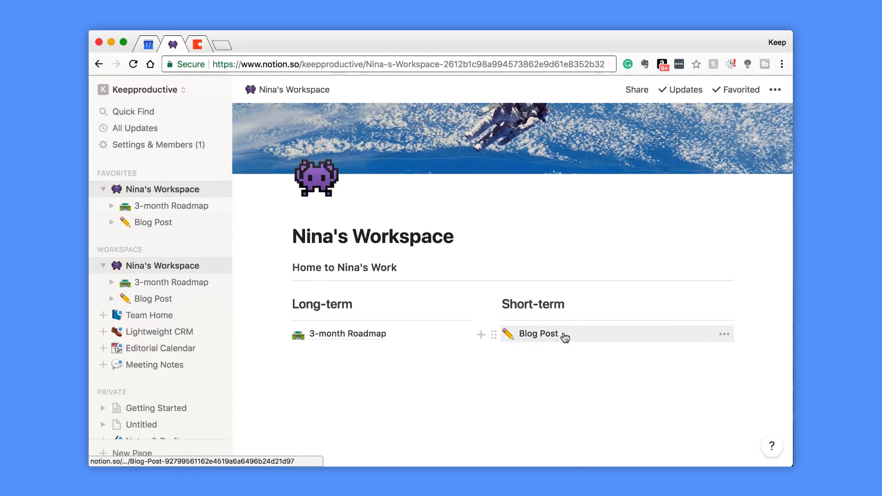
- Rename the Blog Post page to 'Blog for Client A (due Tuesday)' via the block's Rename action
click(724, 333)
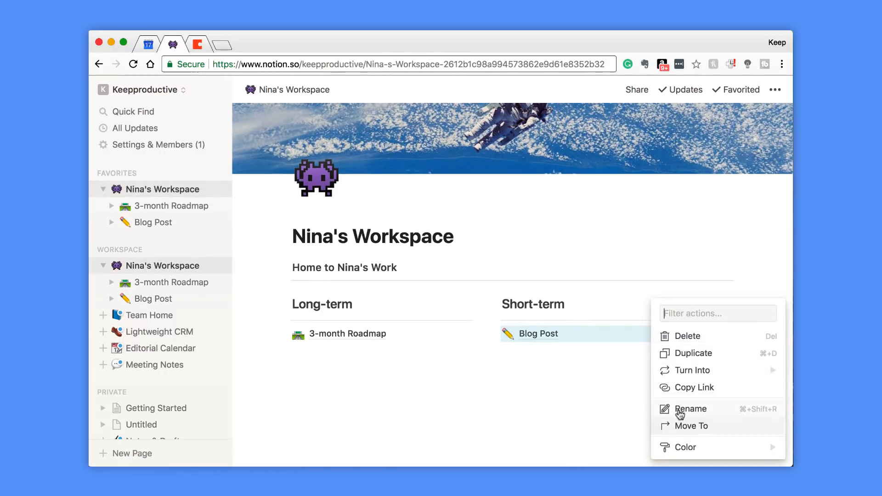
click(690, 409)
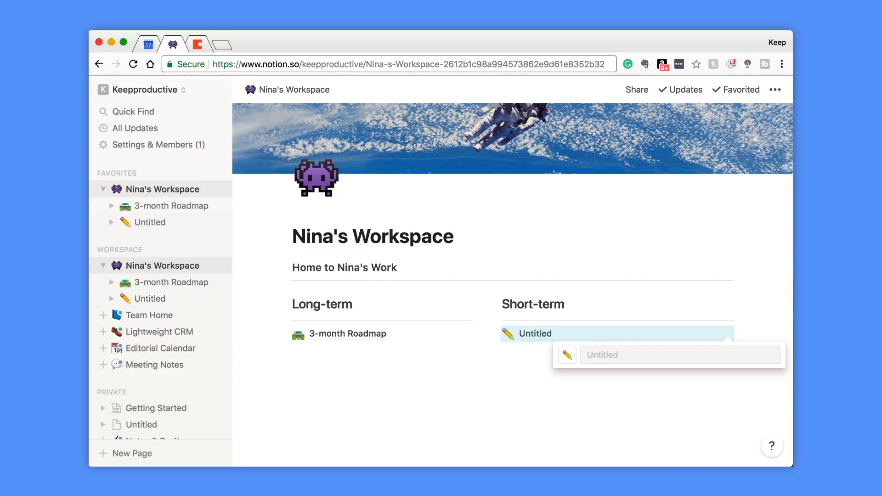
text(Blog for A)
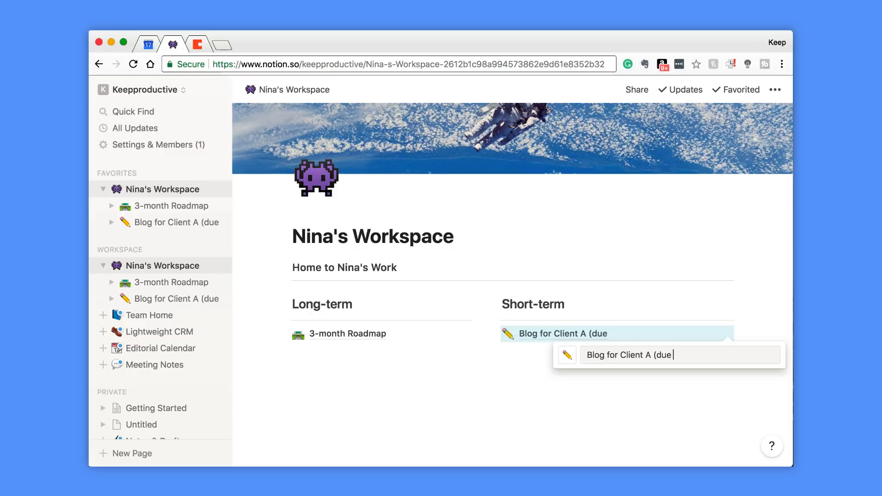
text(Tuesday))
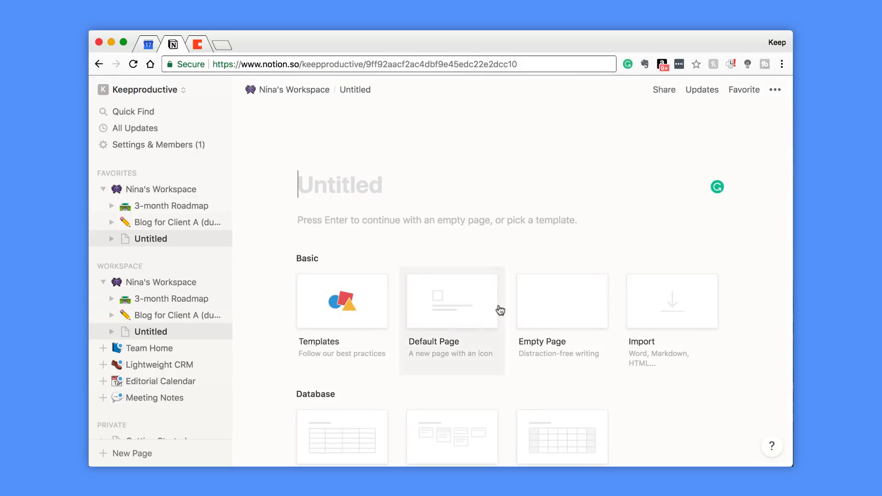
- Give the page a flexed-arm icon and title it 'All My Blogs'
click(452, 300)
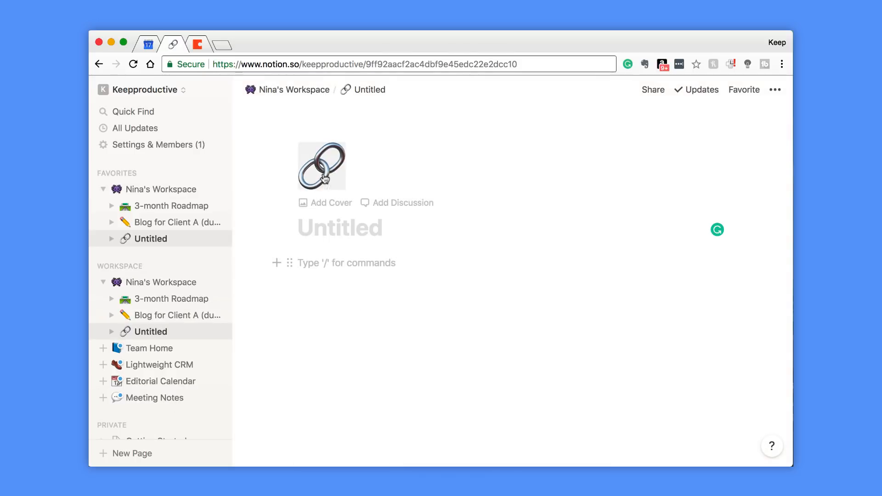
click(322, 166)
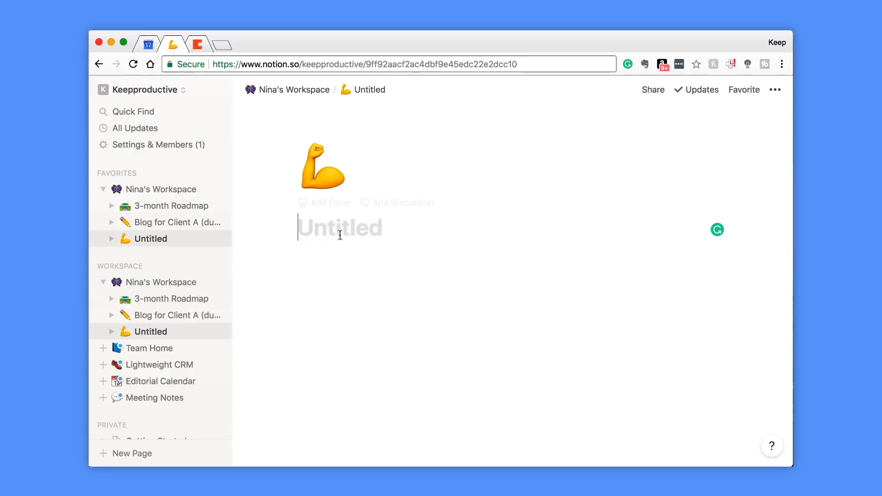
text(AI)
text(/link)
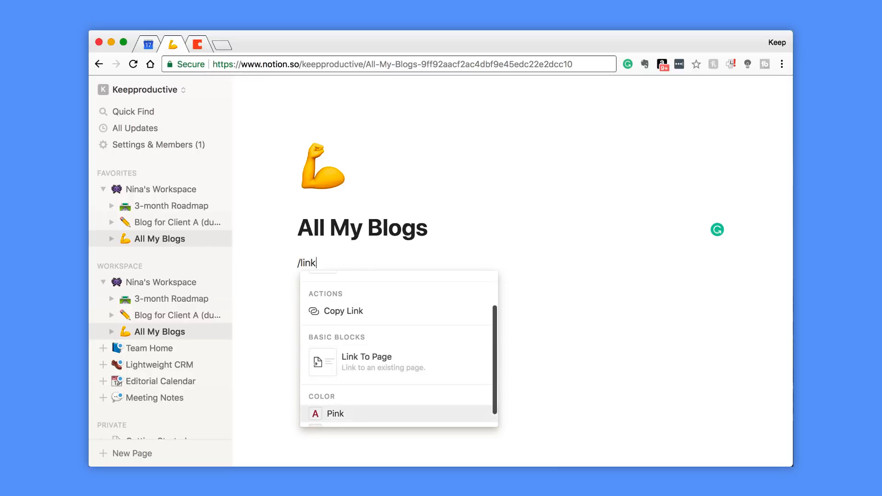
- Link the Blog for Client A page inside it and return to Nina's Workspace home
click(366, 357)
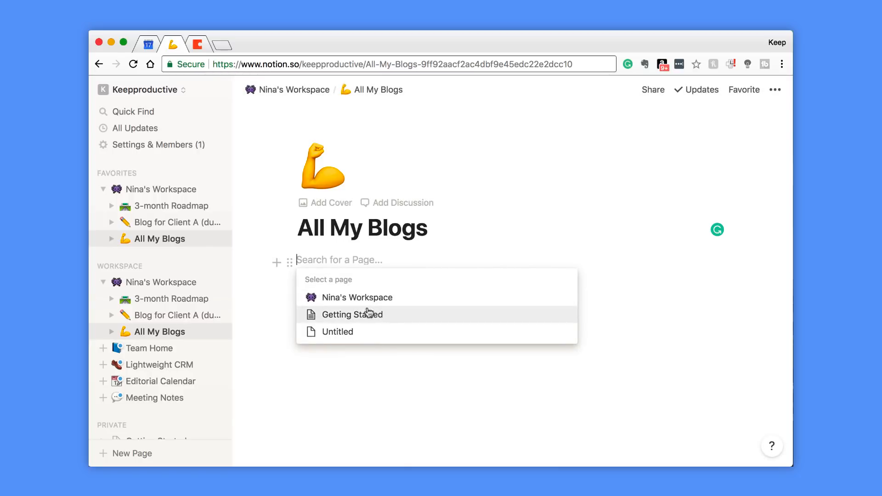
mouse_move(353, 327)
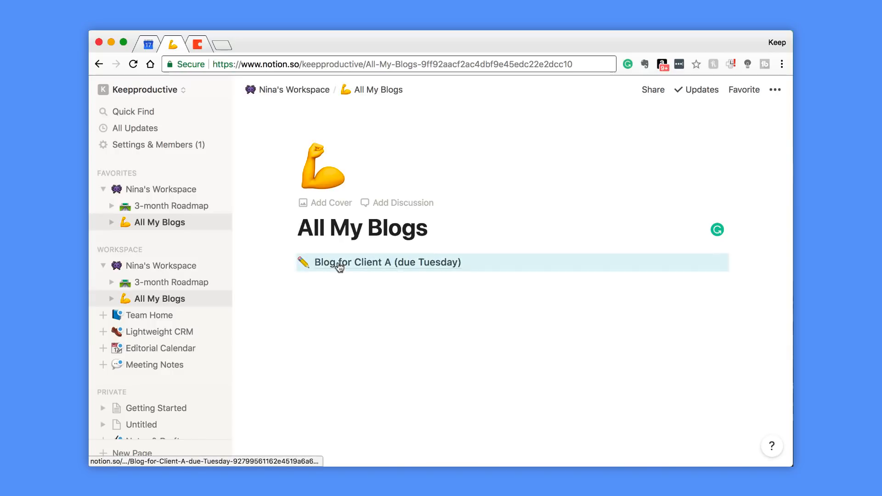
click(293, 90)
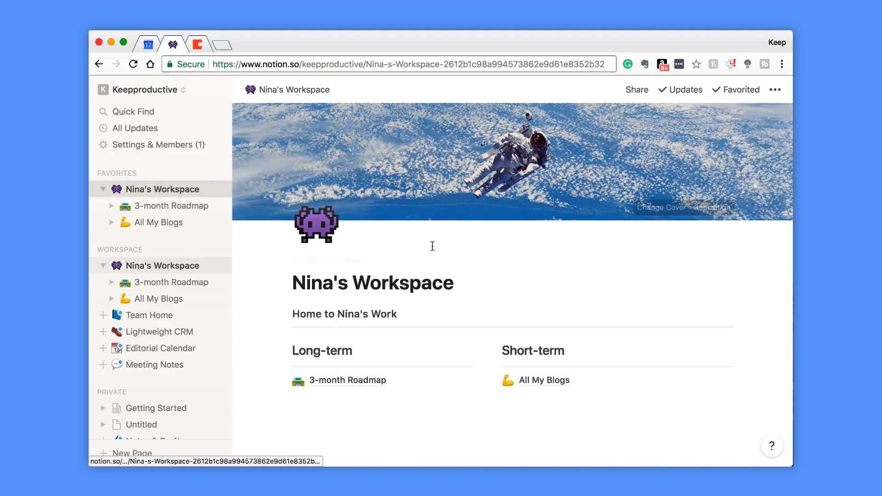
click(543, 335)
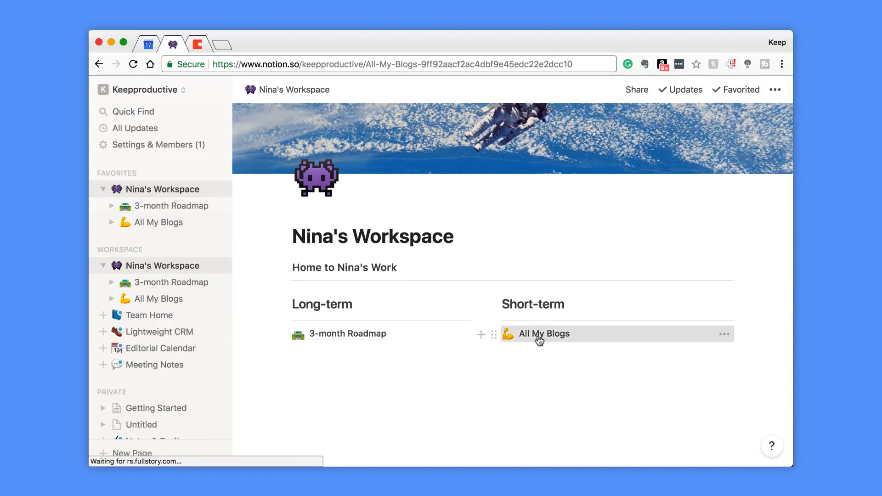
click(544, 334)
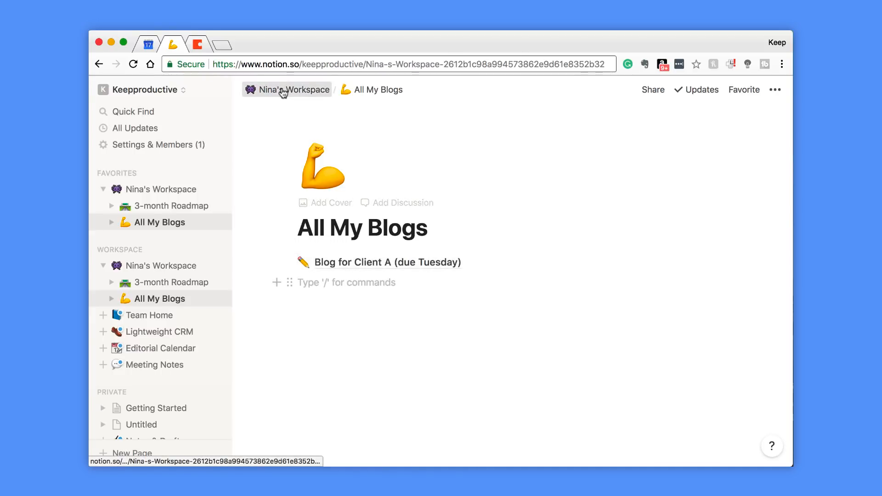
click(294, 90)
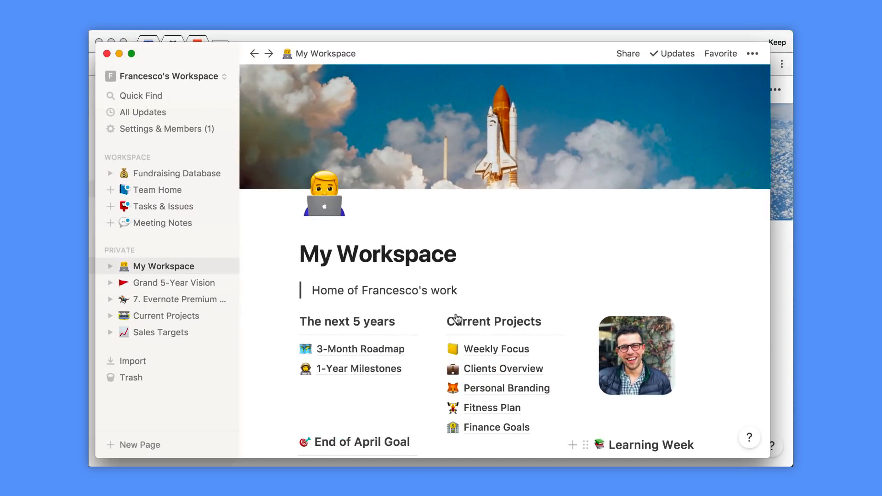
scroll(down, 3)
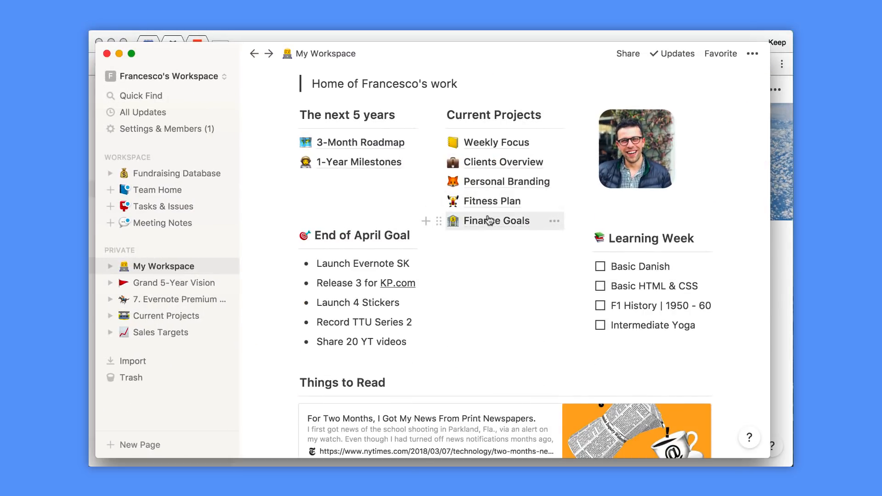
mouse_move(503, 222)
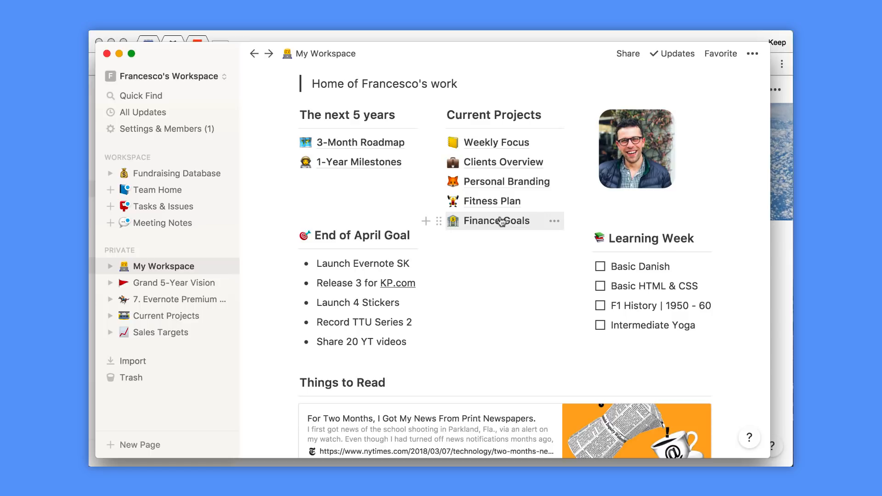
mouse_move(601, 270)
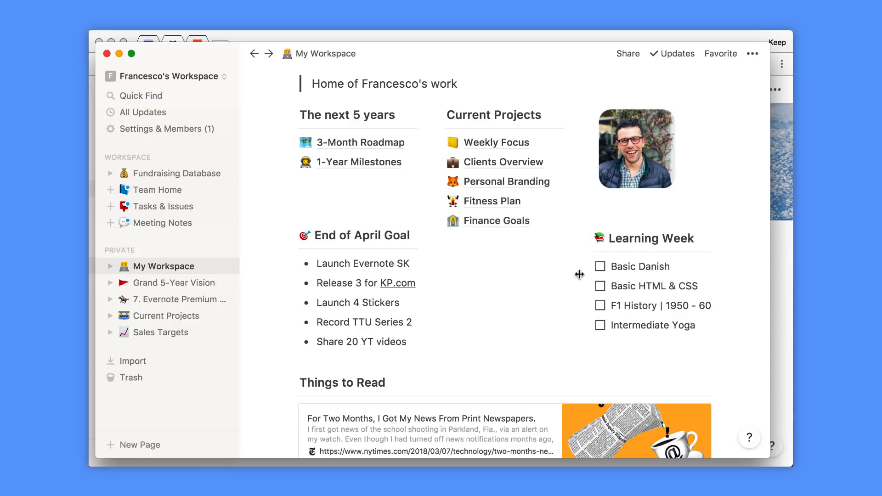
scroll(down, 3)
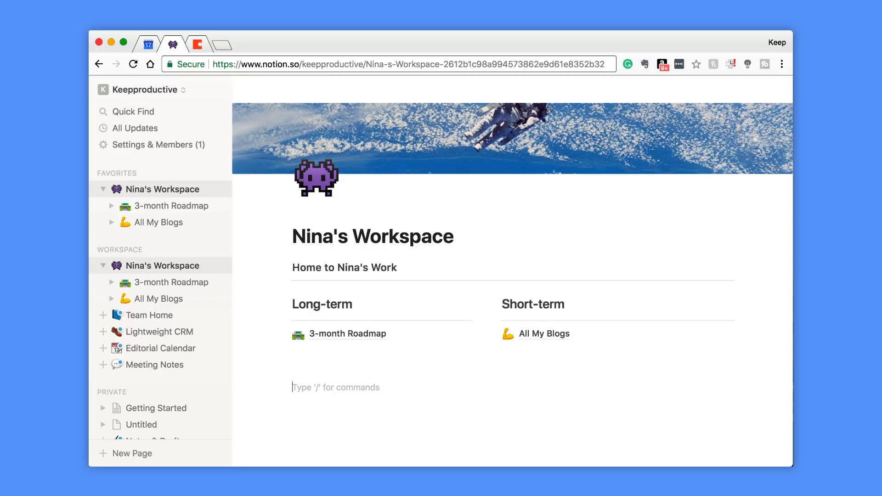
- Insert an inline calendar with /cal on the home page and flip it to the next month
text(/)
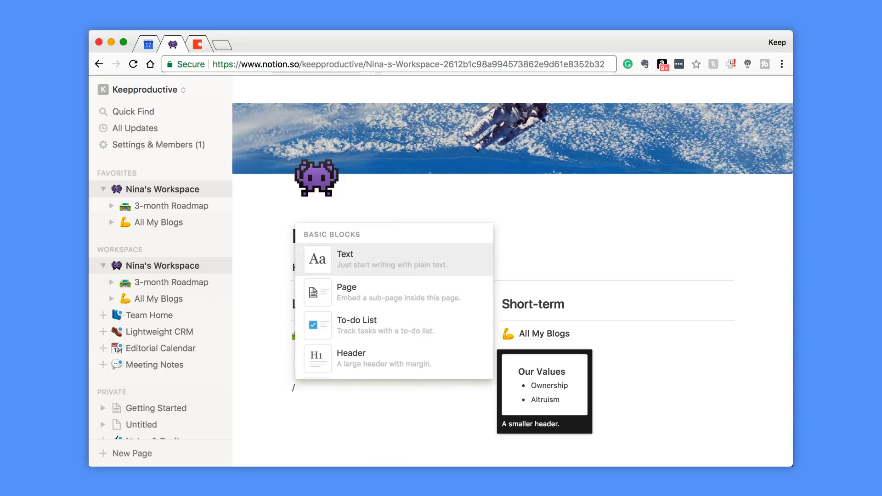
text(cal)
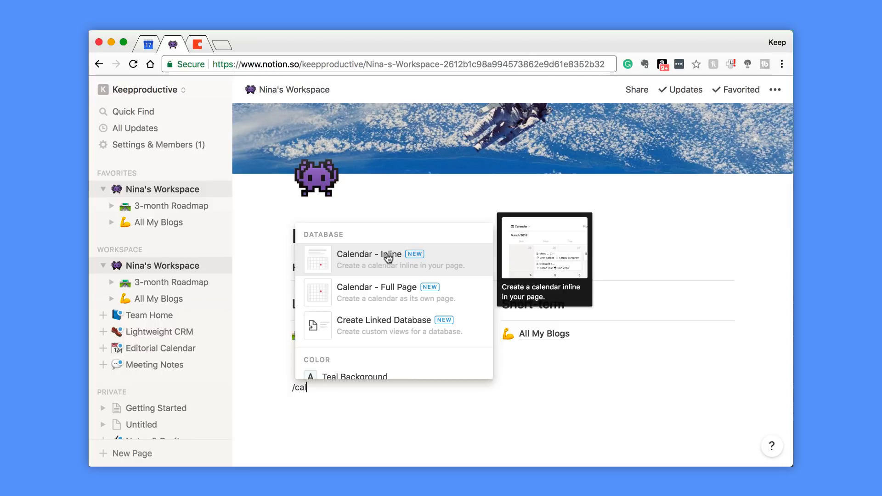
click(370, 259)
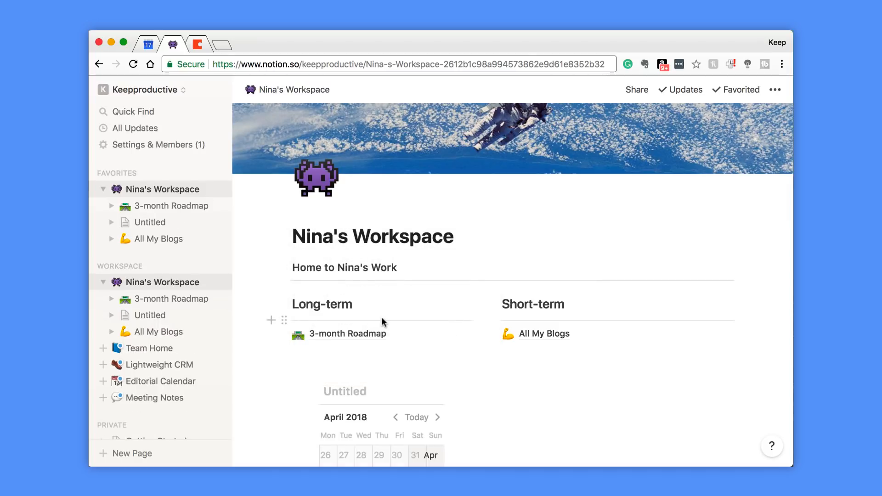
scroll(down, 3)
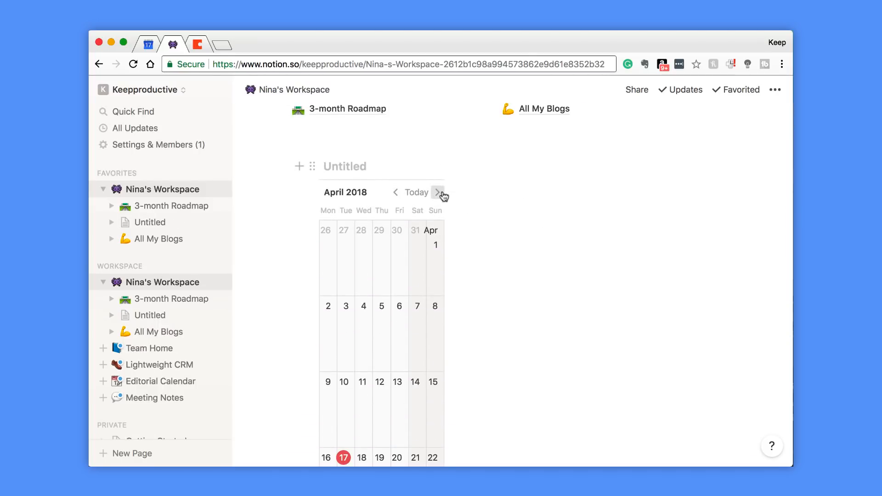
click(437, 193)
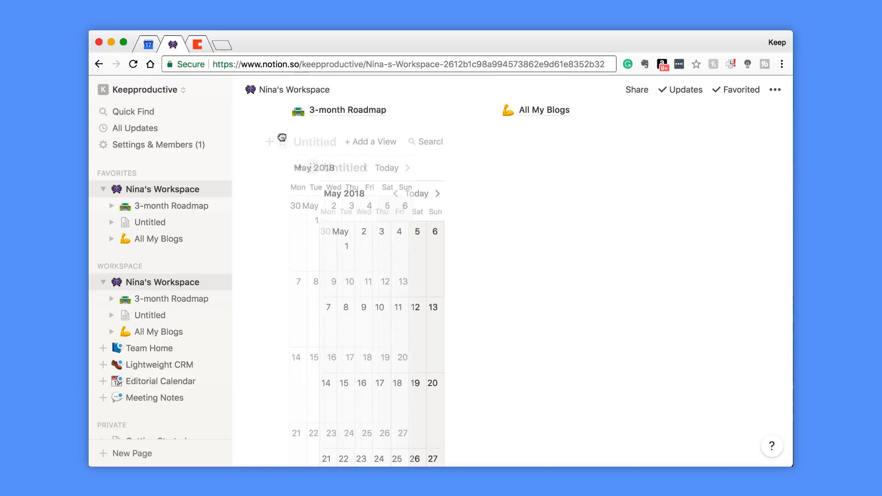
scroll(down, 3)
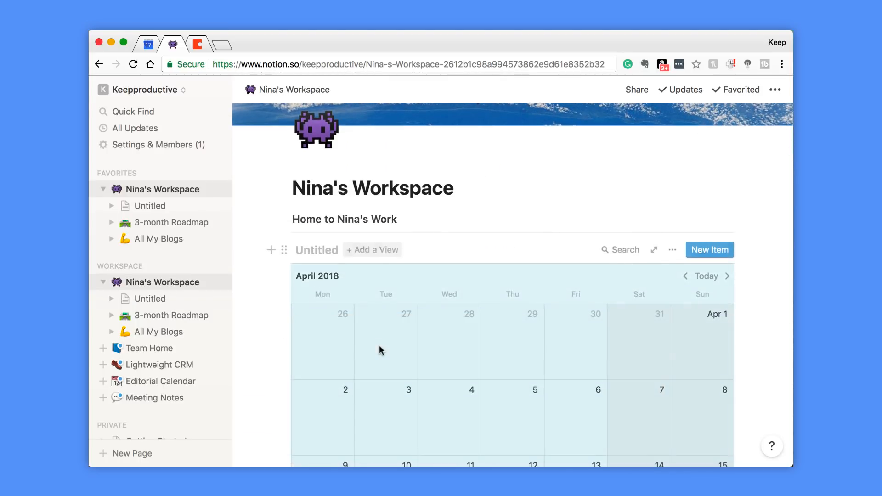
scroll(down, 3)
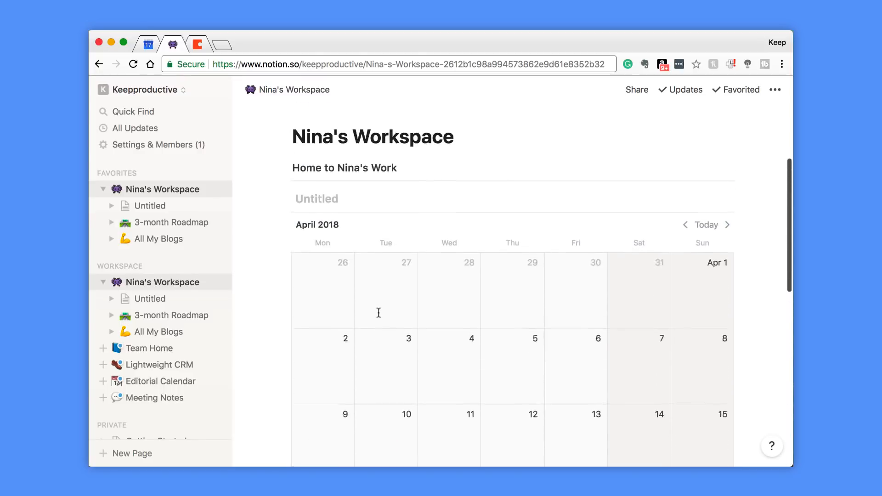
scroll(down, 3)
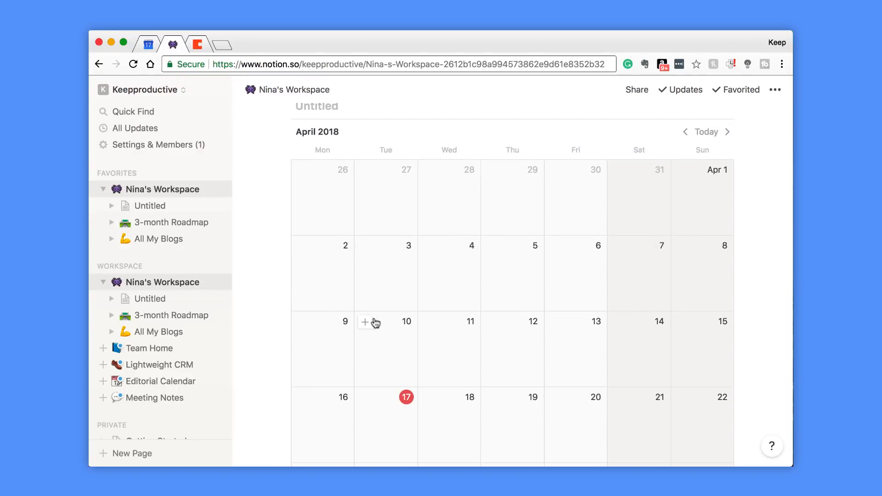
click(366, 323)
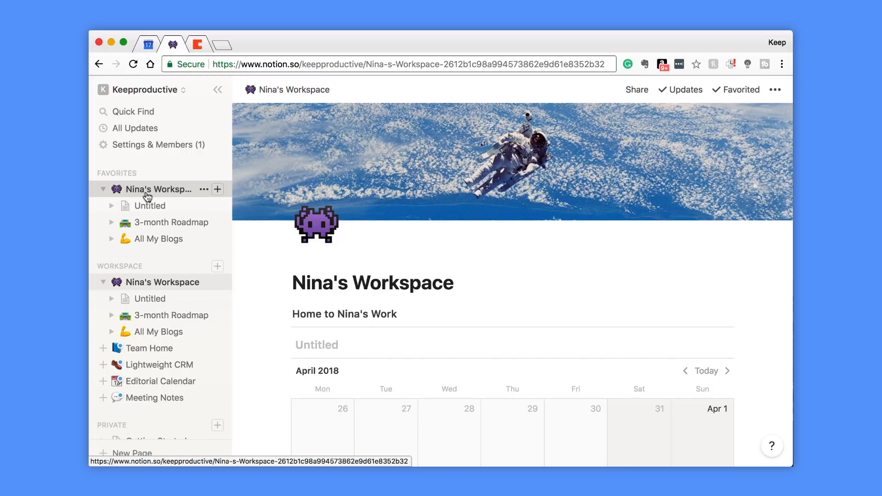
scroll(down, 3)
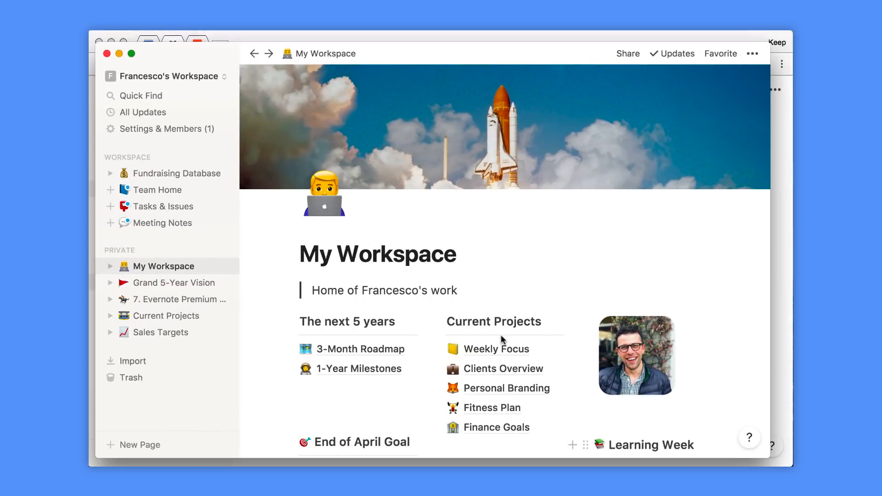
scroll(down, 3)
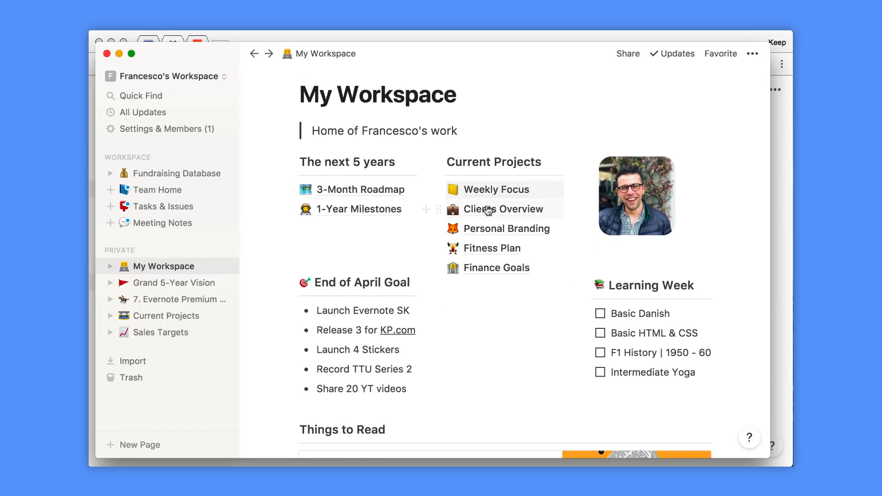
scroll(down, 3)
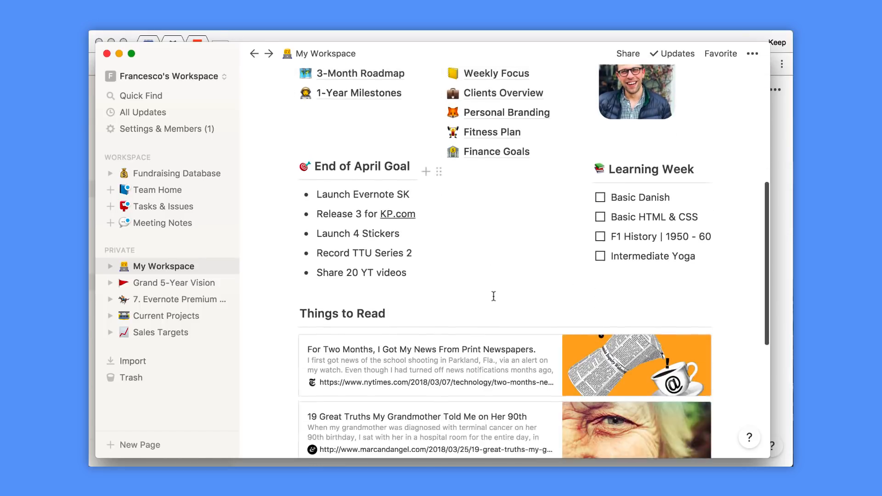